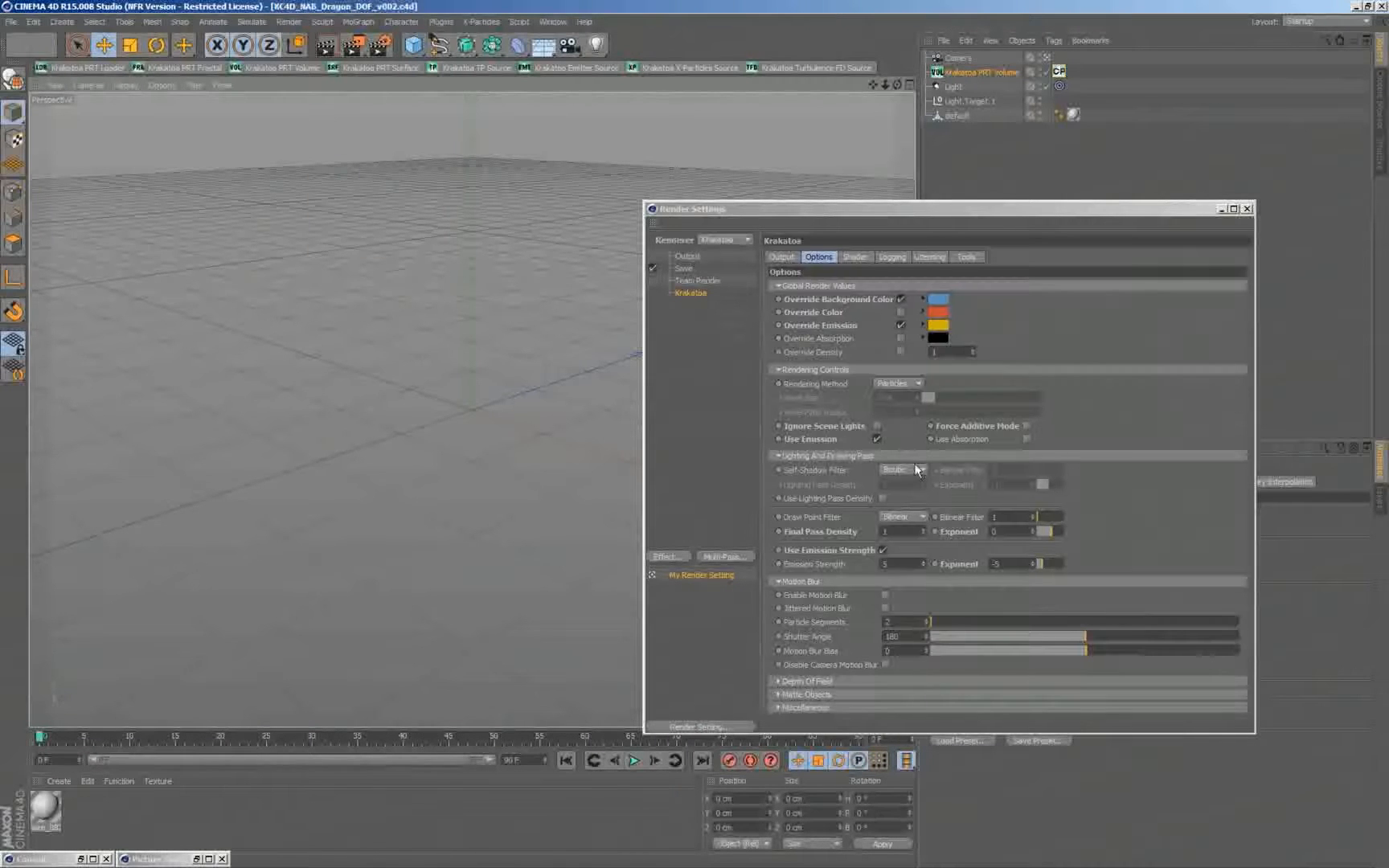
mouse_move(962, 639)
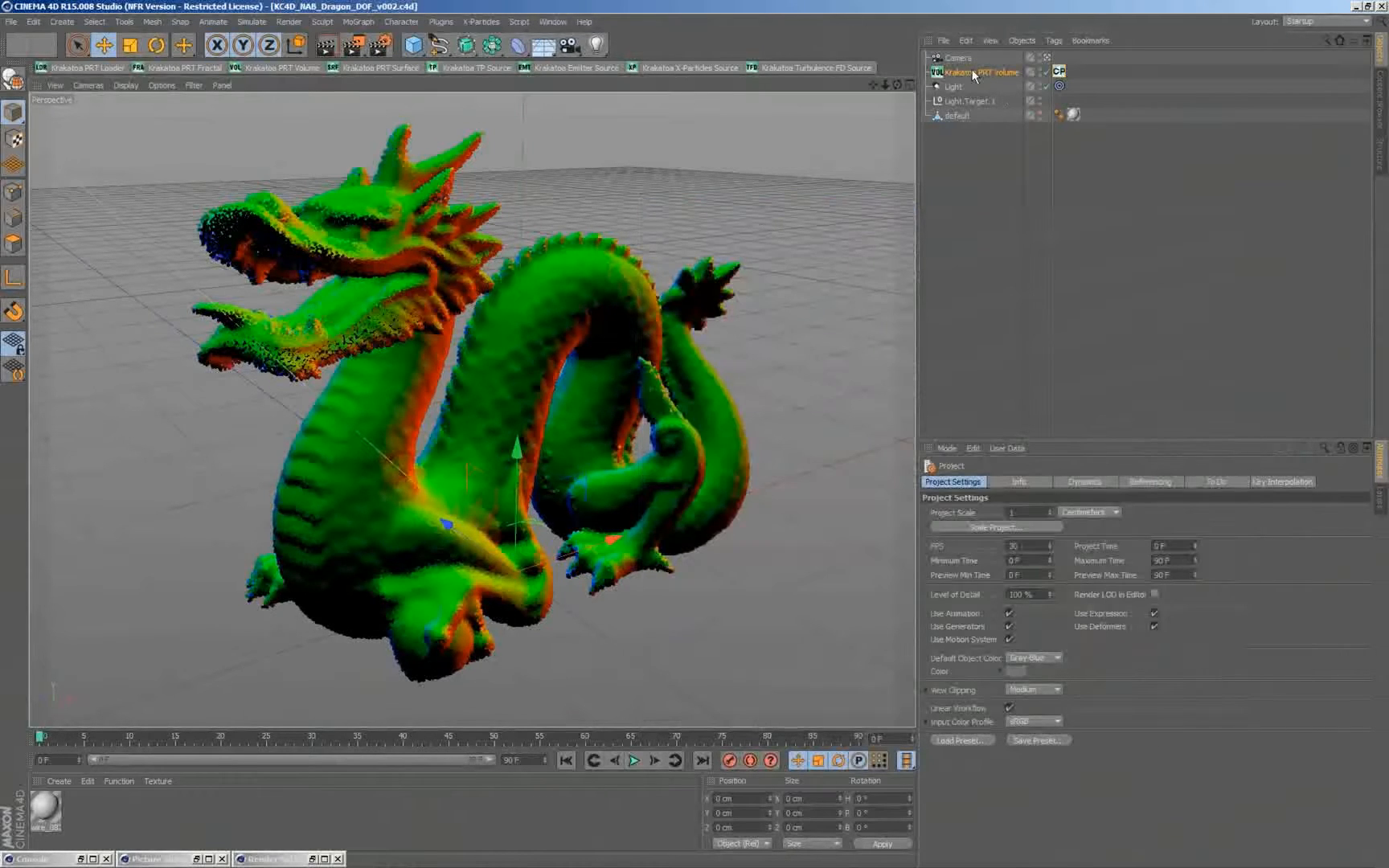
Select the Krakatoa PRT Volume and render the particle dragon to the Picture Viewer
left_click(971, 72)
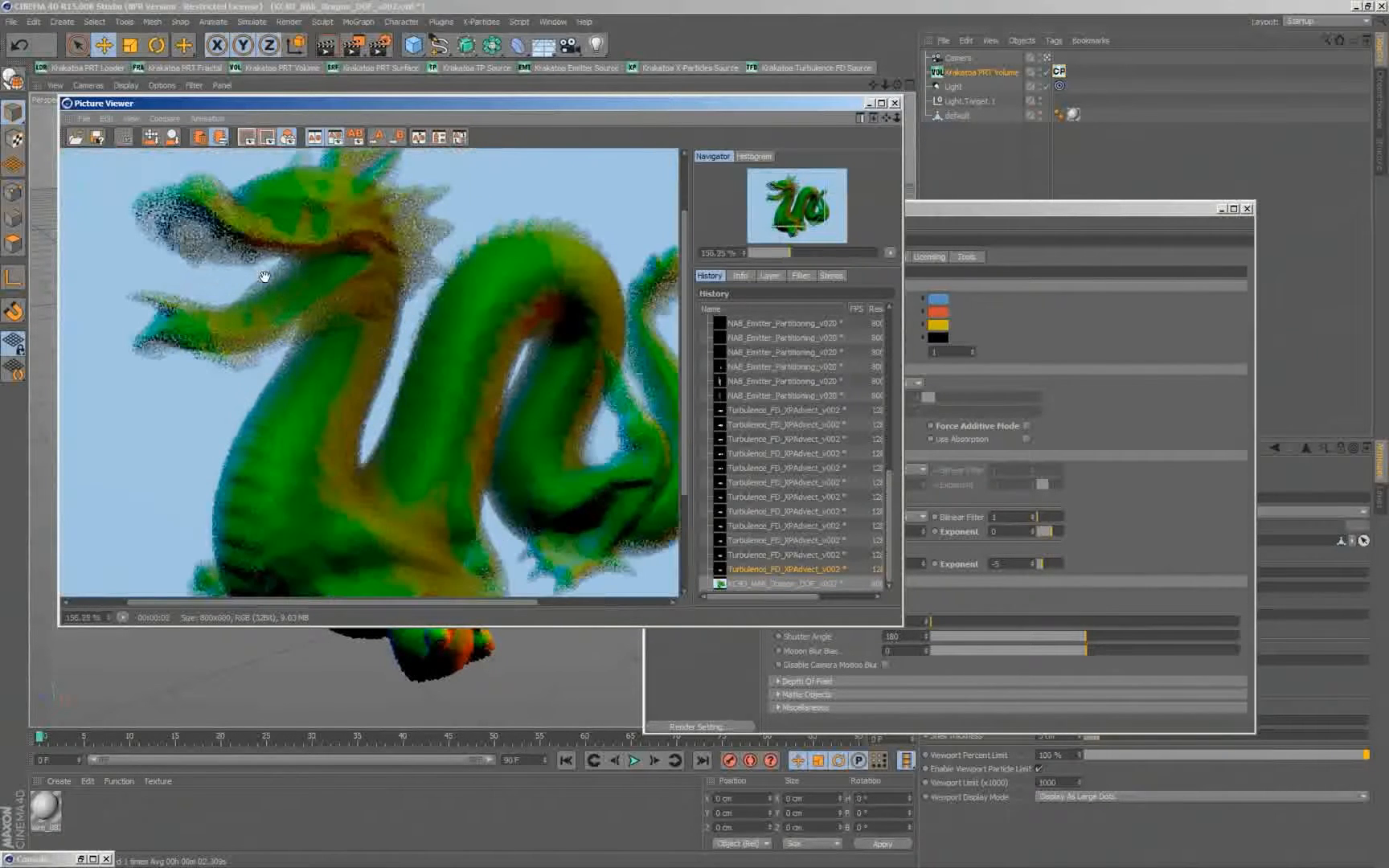
Scroll the Krakatoa Options down to the Depth Of Field section
scroll("down", 3)
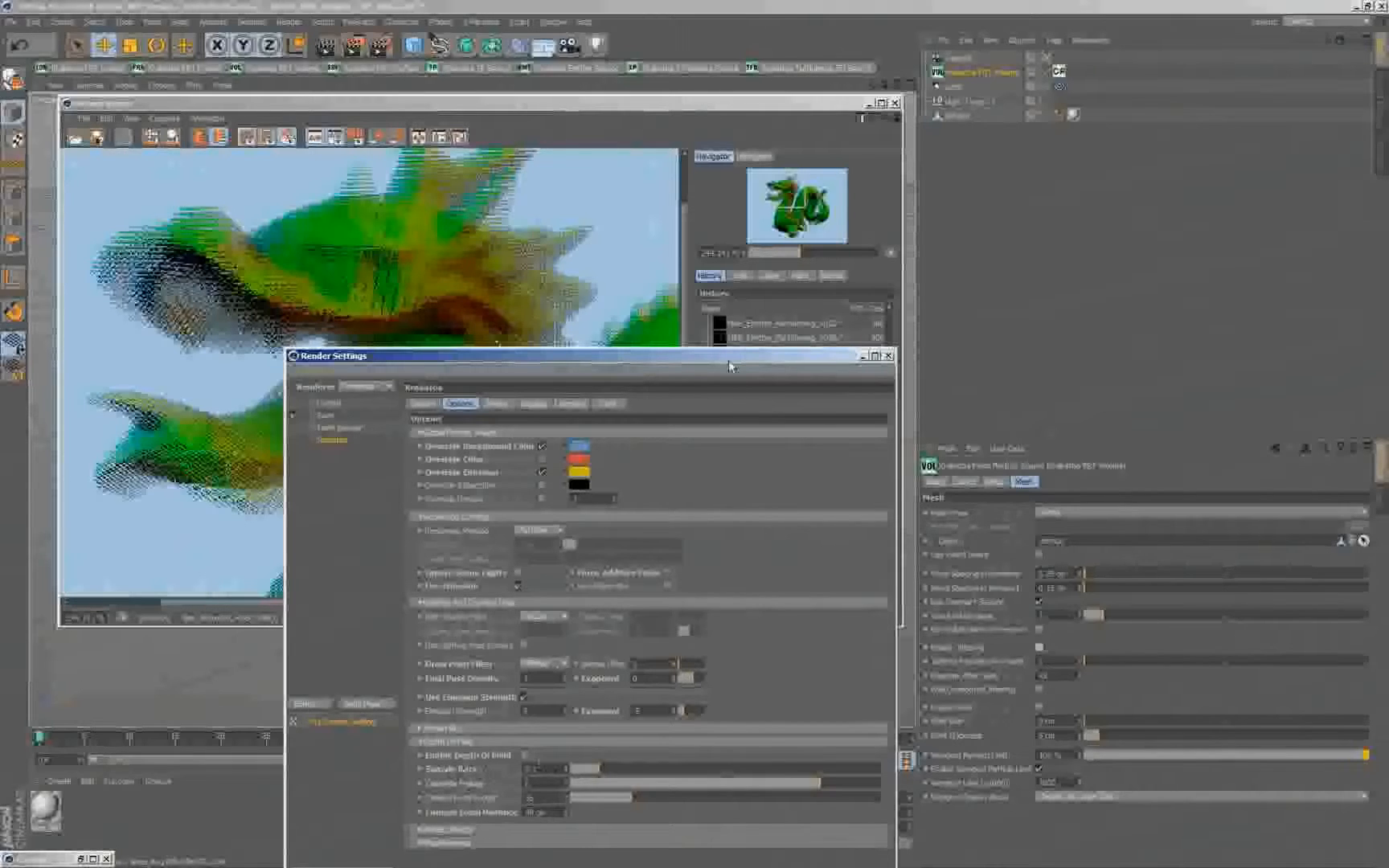
Move the Render Settings window clear of the dragon render
left_click_drag(588, 356, 696, 264)
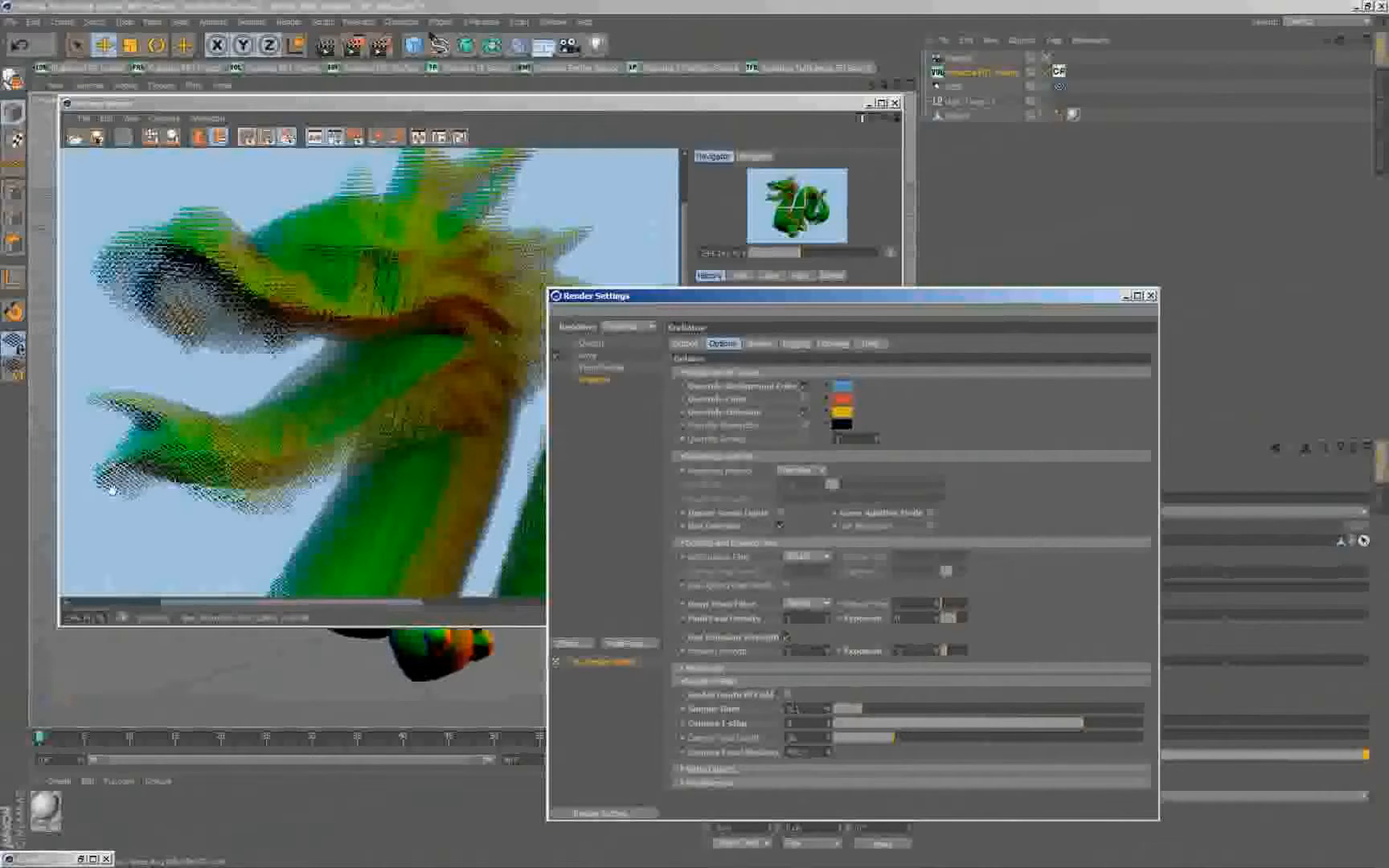
mouse_move(127, 466)
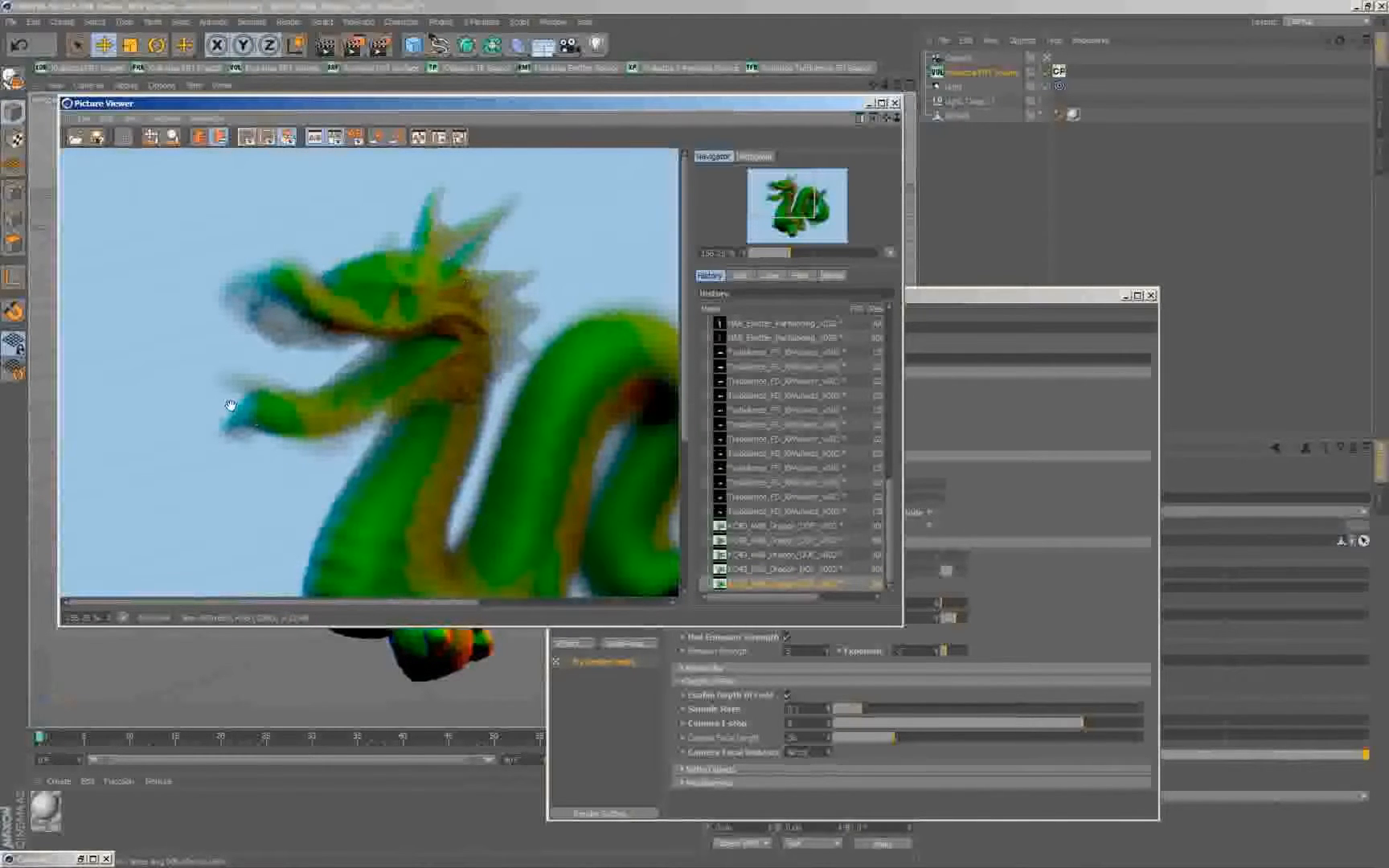
Bring the Render Settings forward to review Sample Rate, F-stop, Focal Length and Focal Distance
left_click_drag(228, 405, 392, 463)
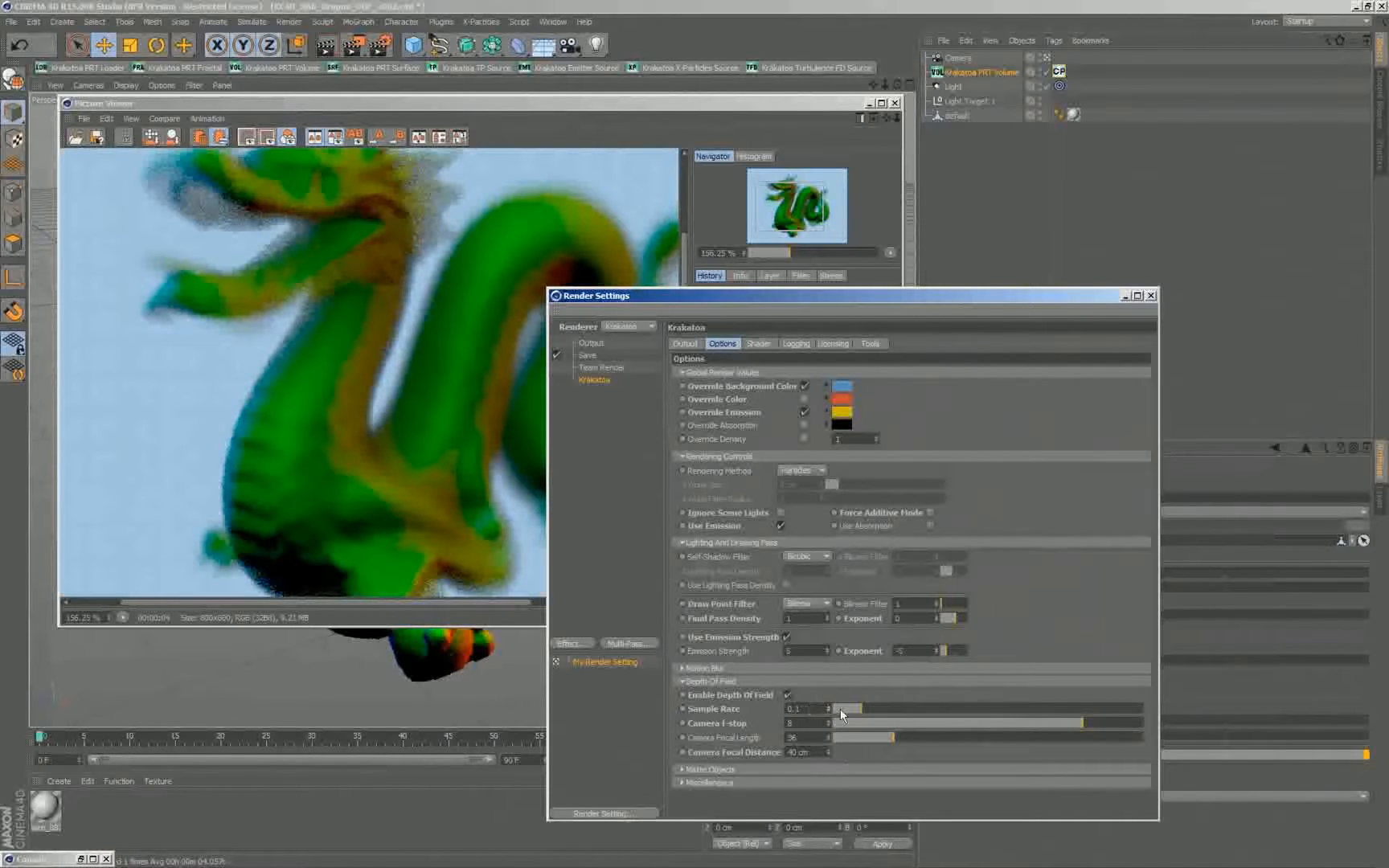
left_click_drag(841, 709, 908, 714)
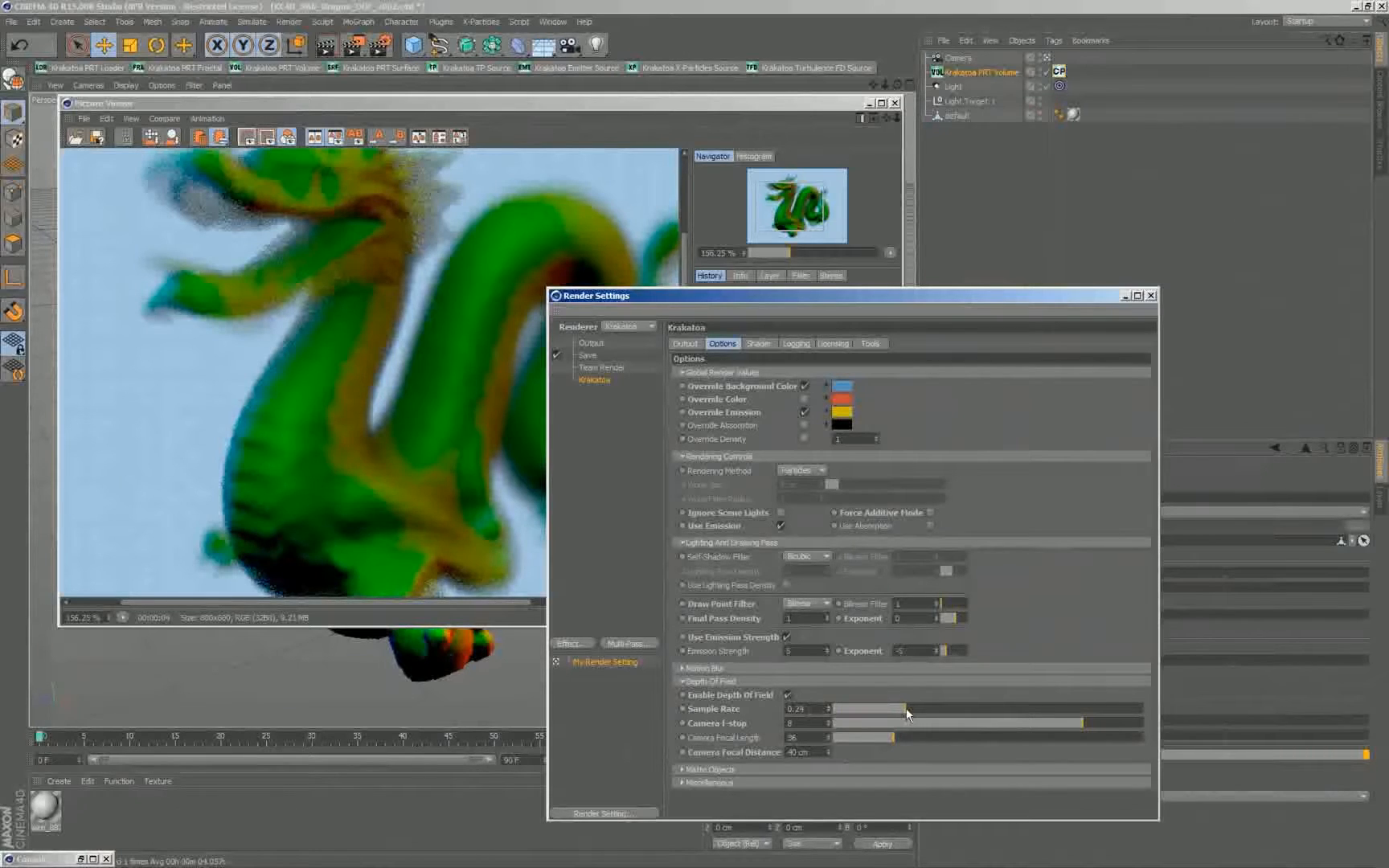
left_click_drag(908, 709, 964, 709)
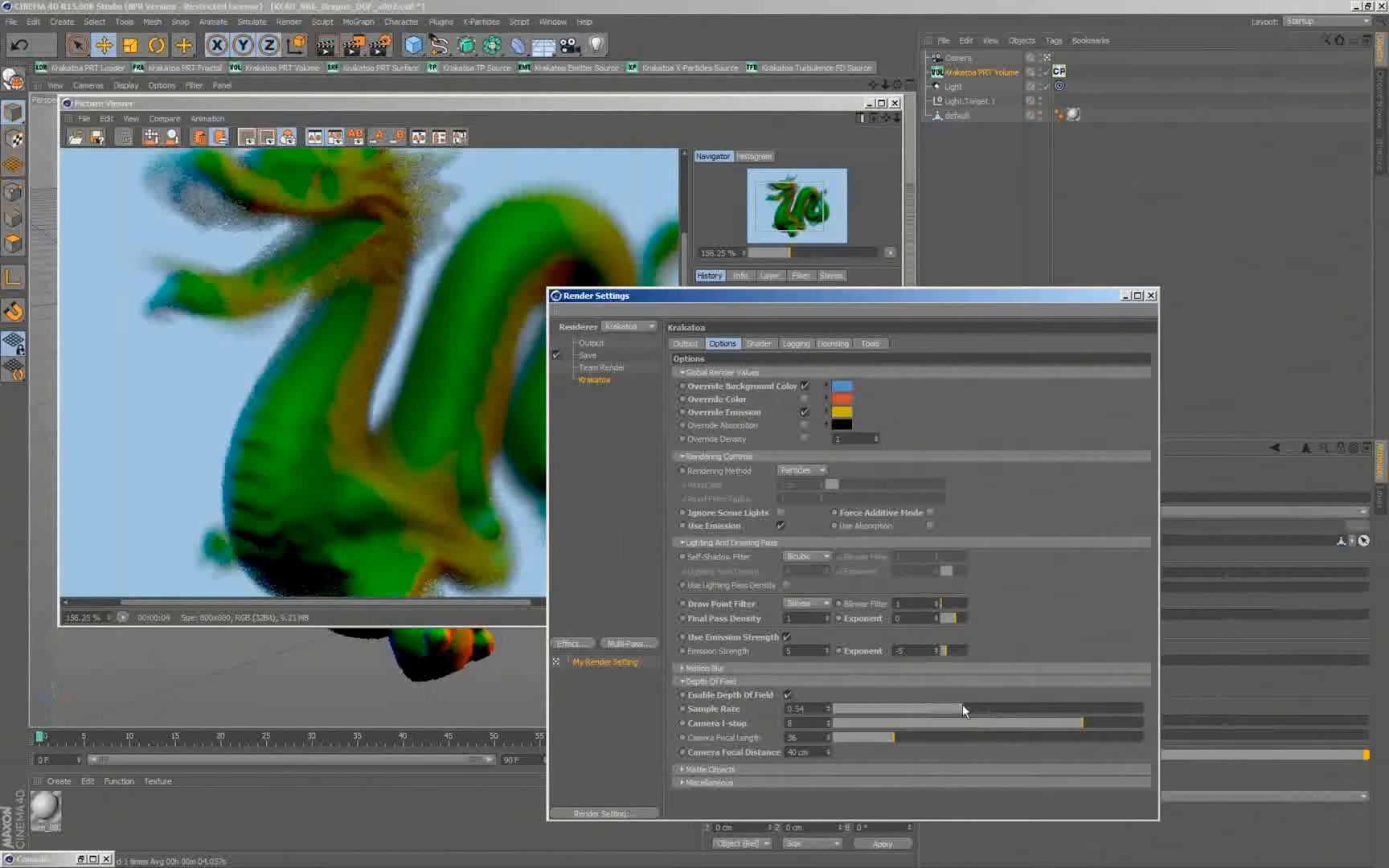
left_click_drag(961, 709, 863, 709)
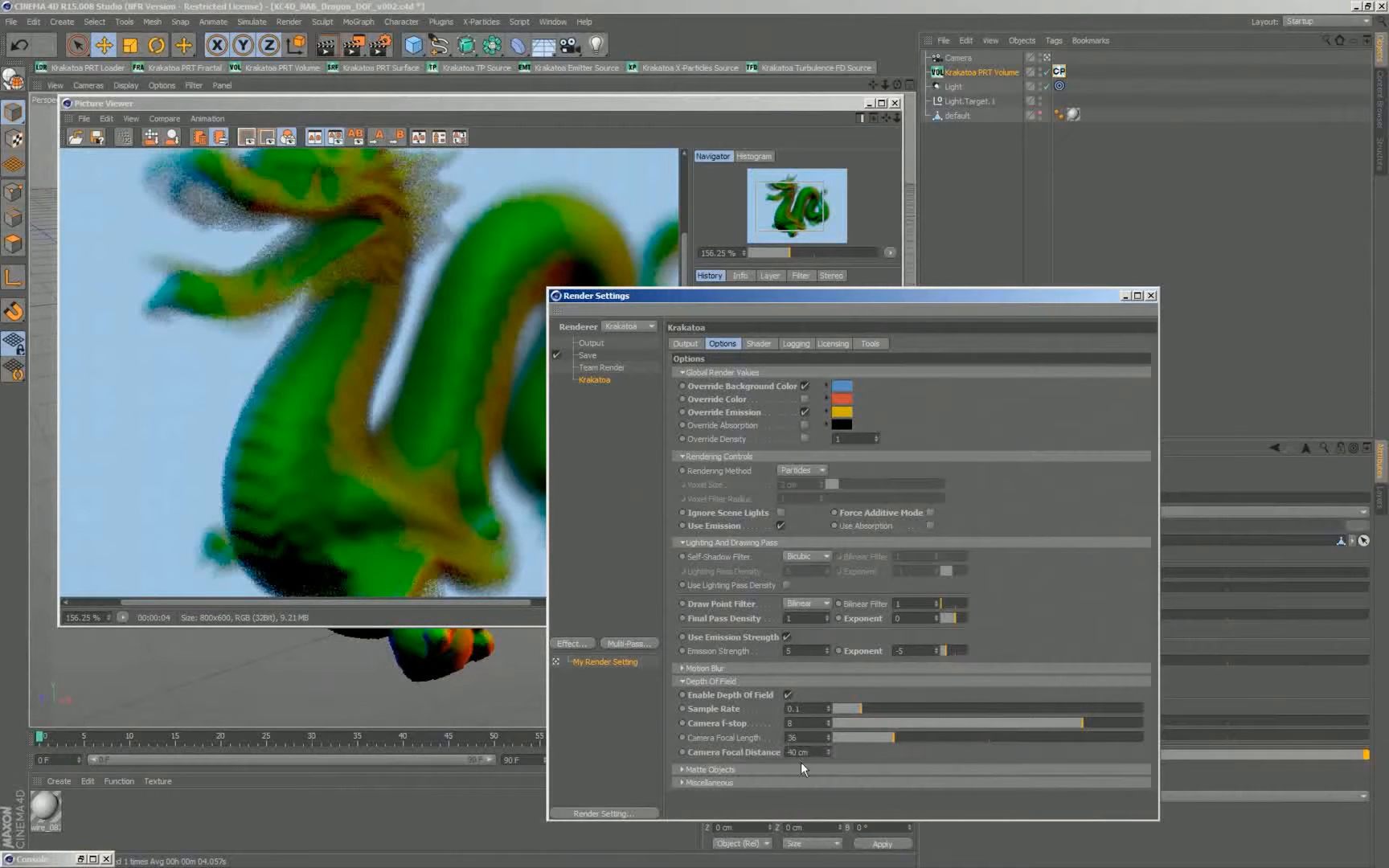
mouse_move(666, 714)
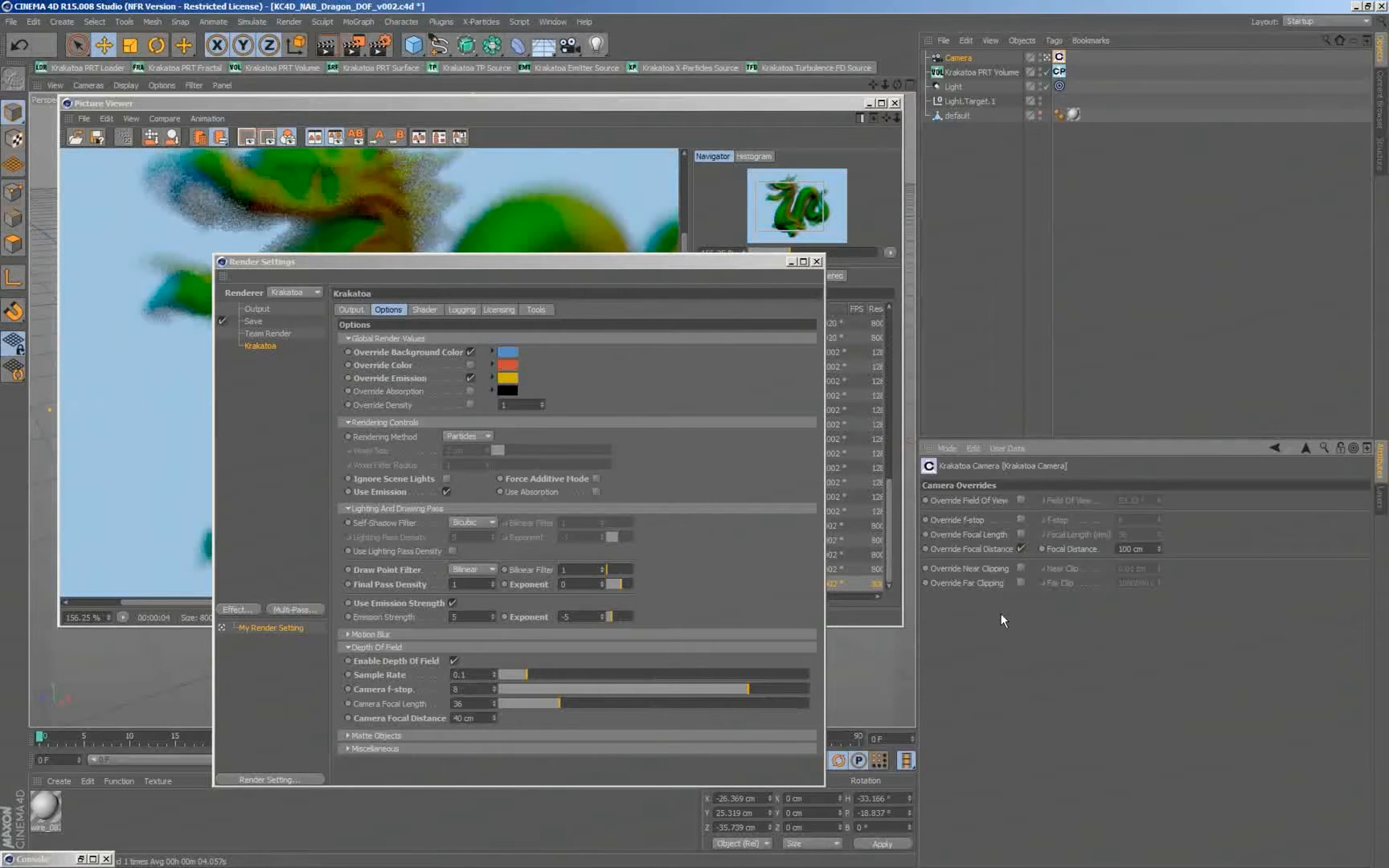
mouse_move(1075, 540)
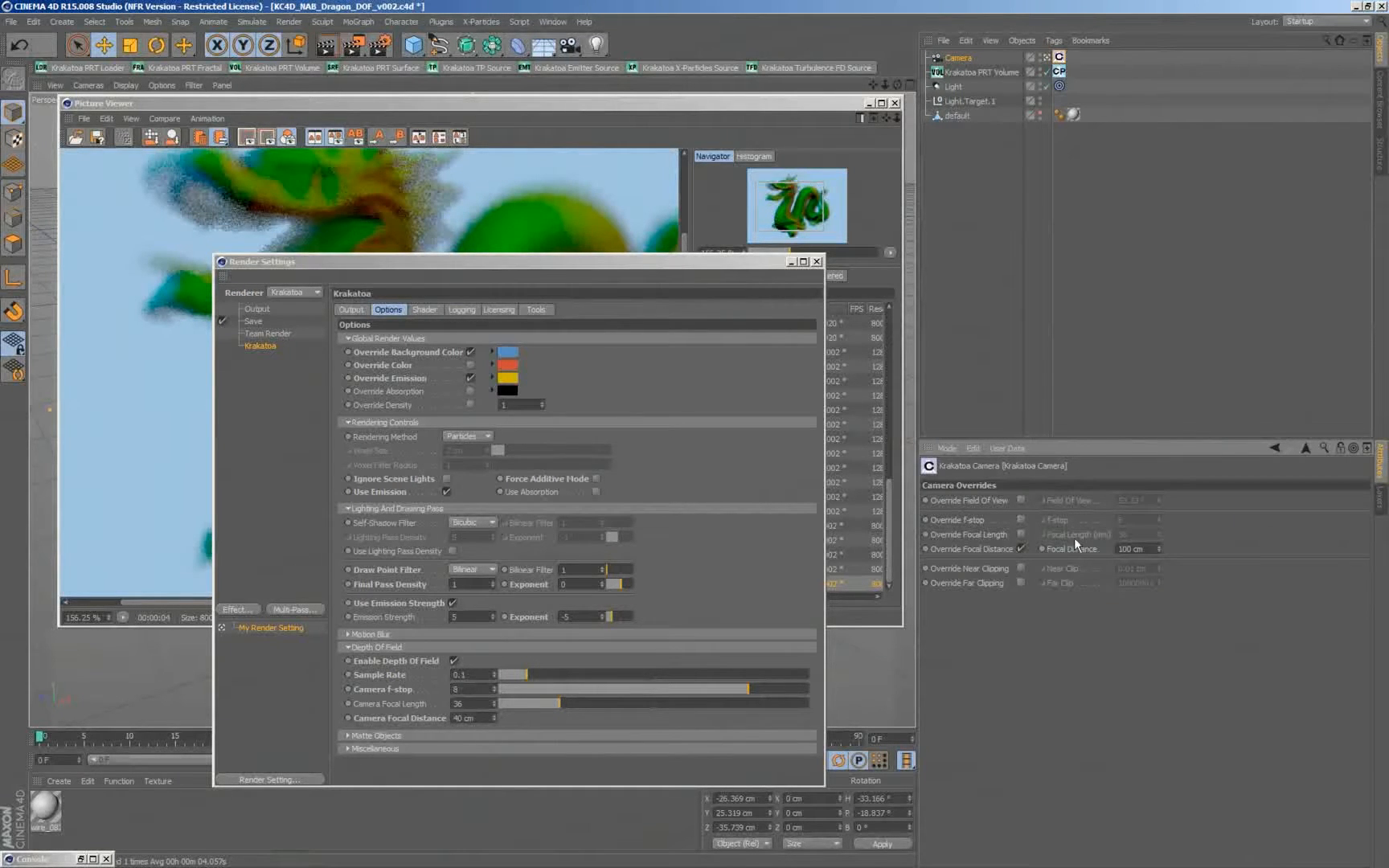
mouse_move(258, 387)
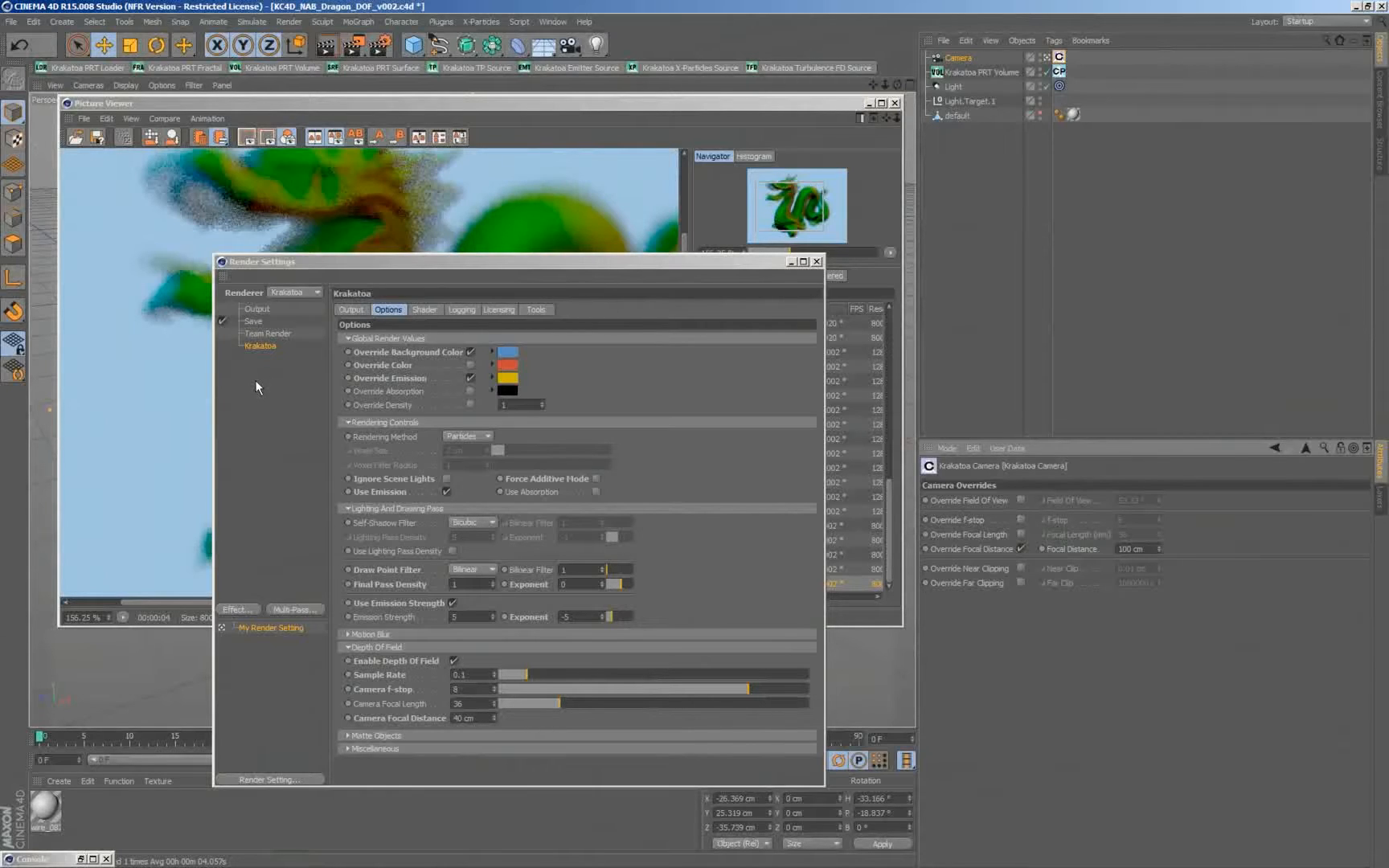
mouse_move(886, 573)
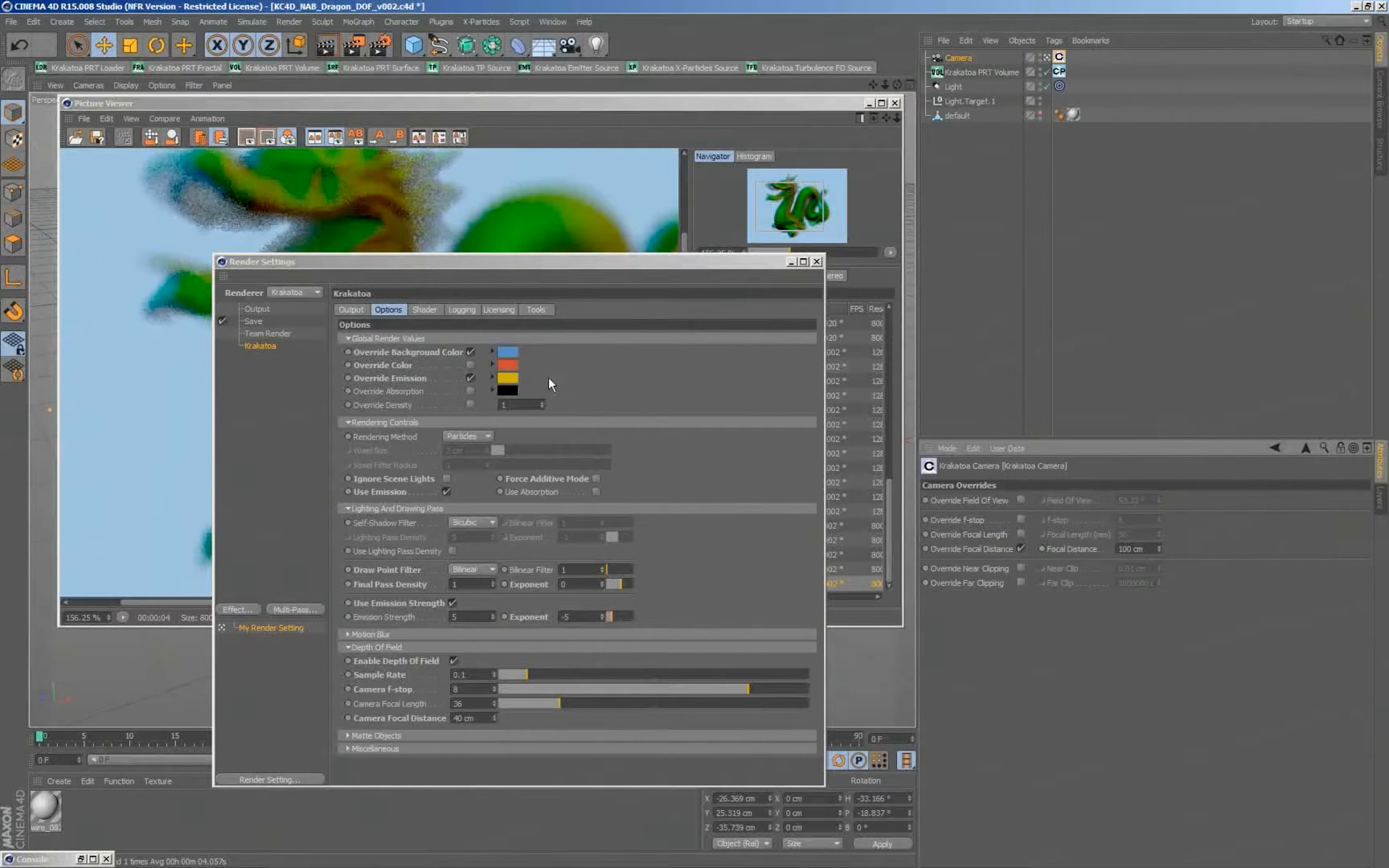
Collapse Depth Of Field, expand Matte Objects and uncheck Enable Matte Objects
left_click(348, 648)
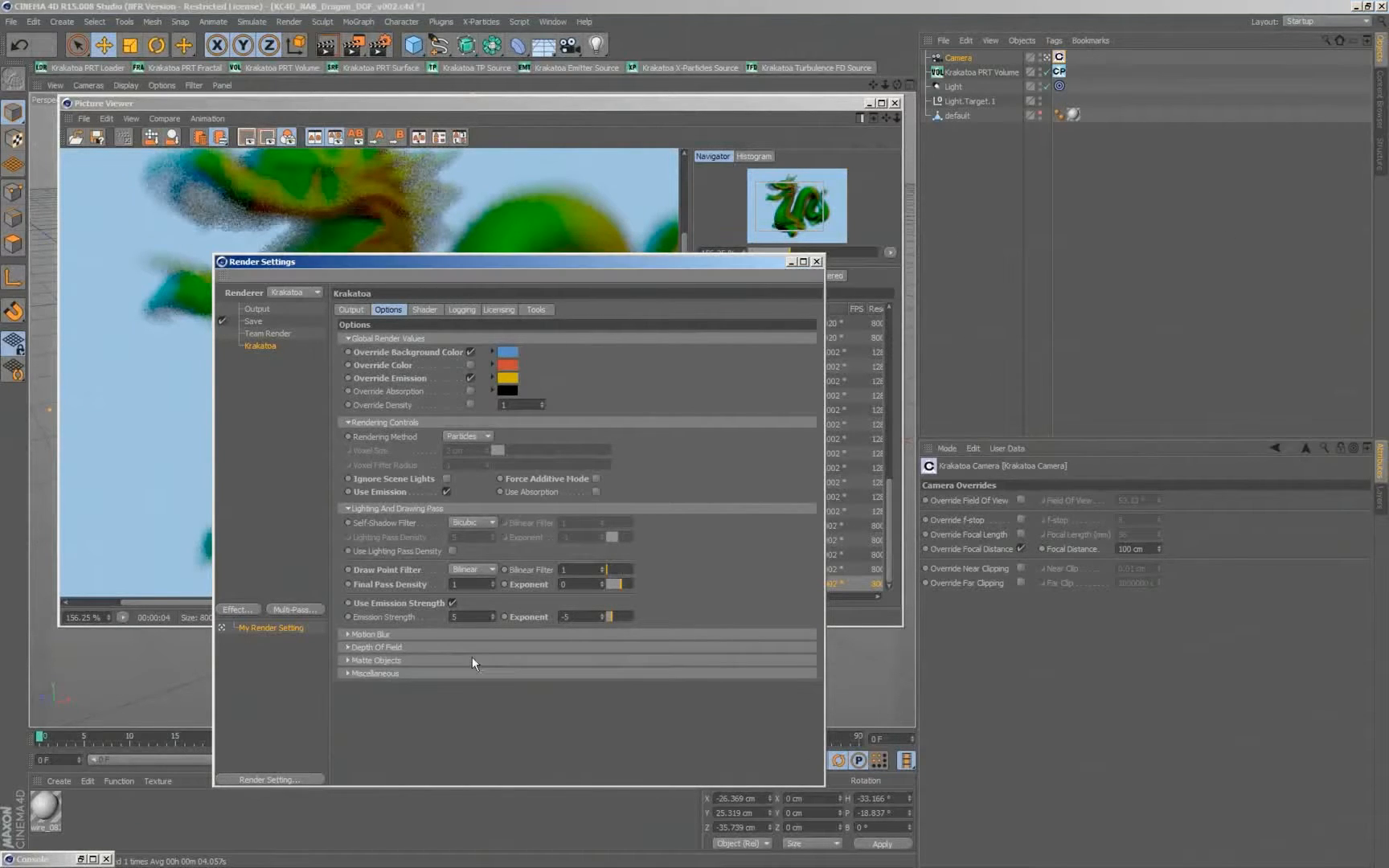
left_click(376, 660)
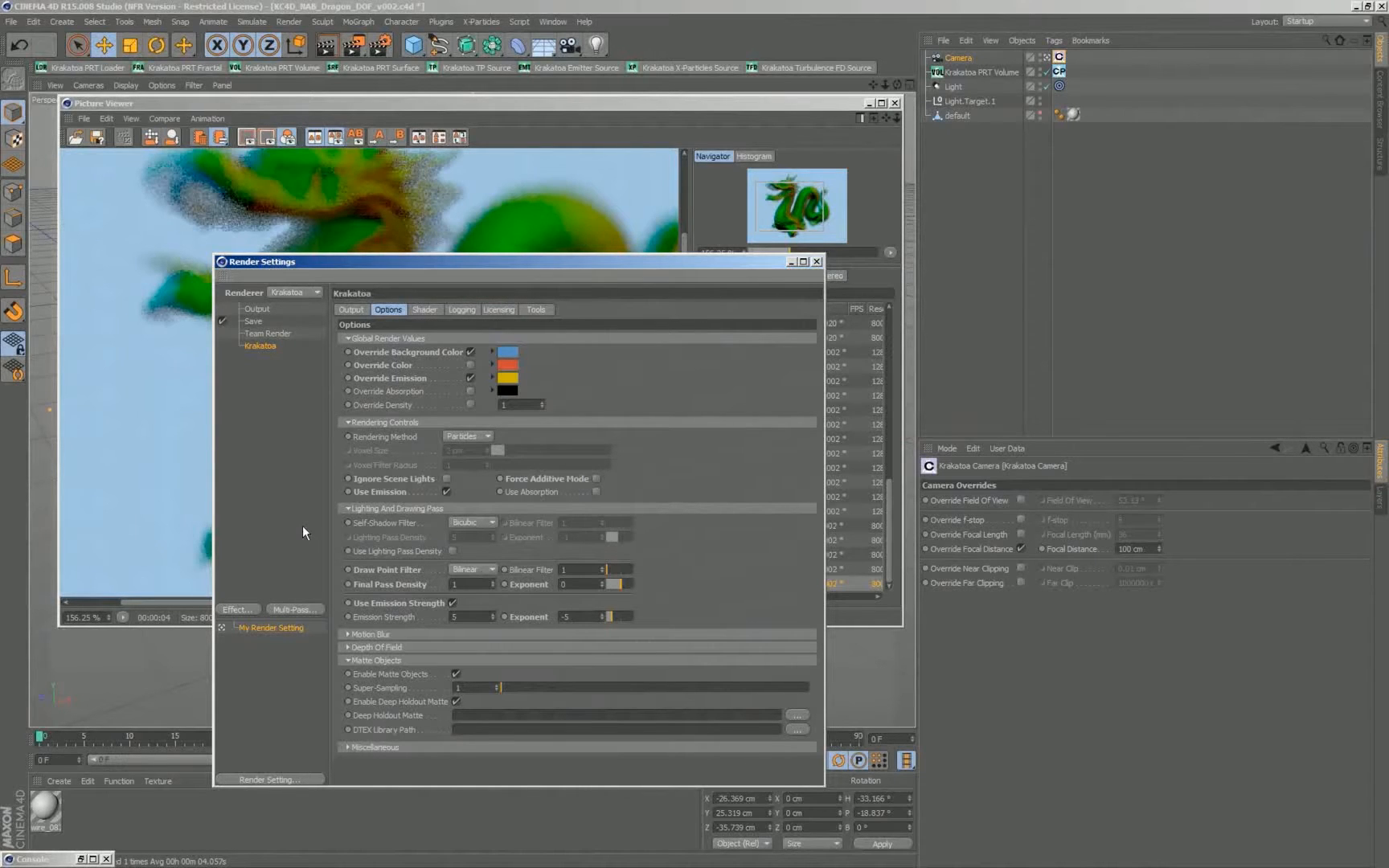
mouse_move(527, 819)
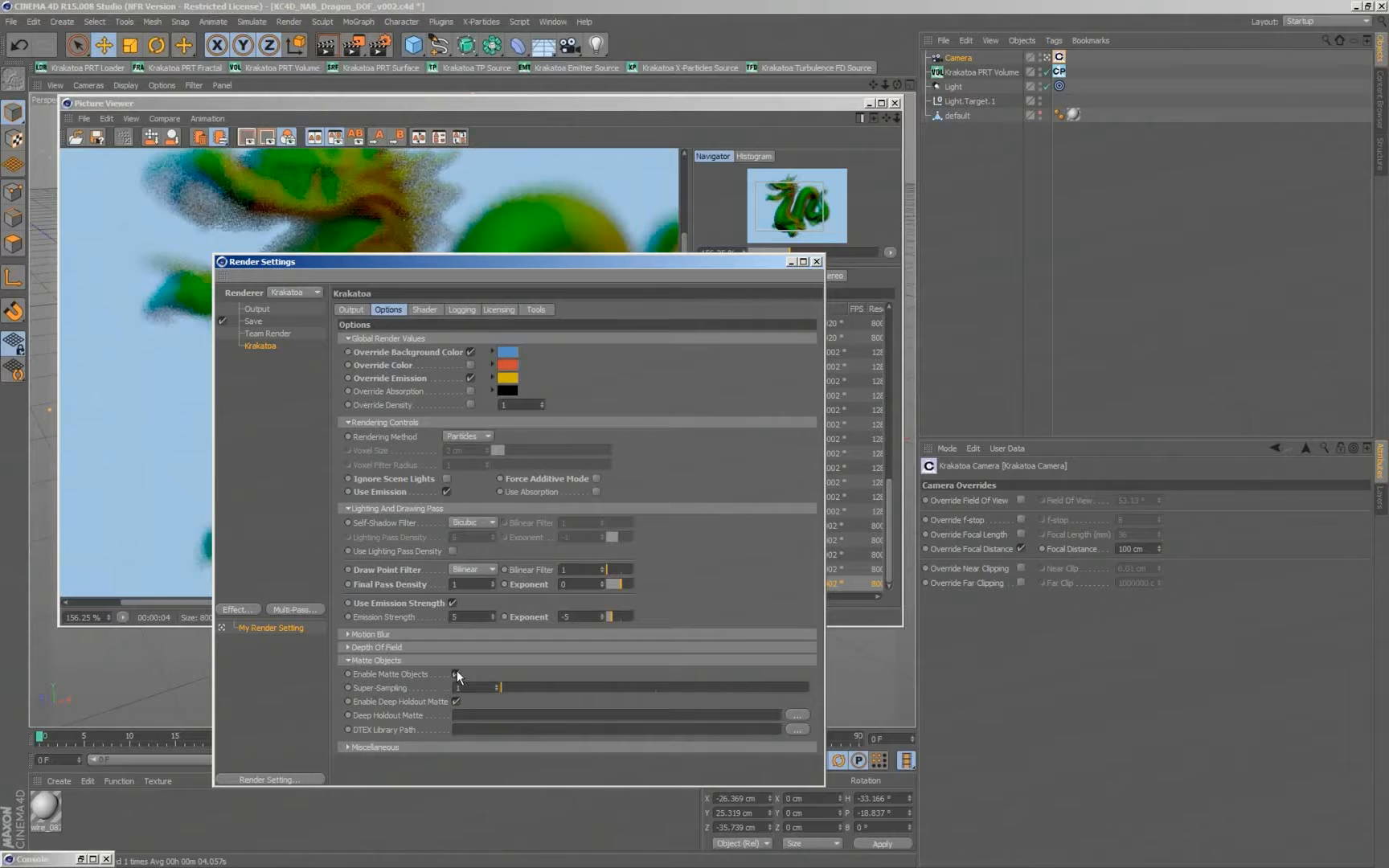
left_click(457, 674)
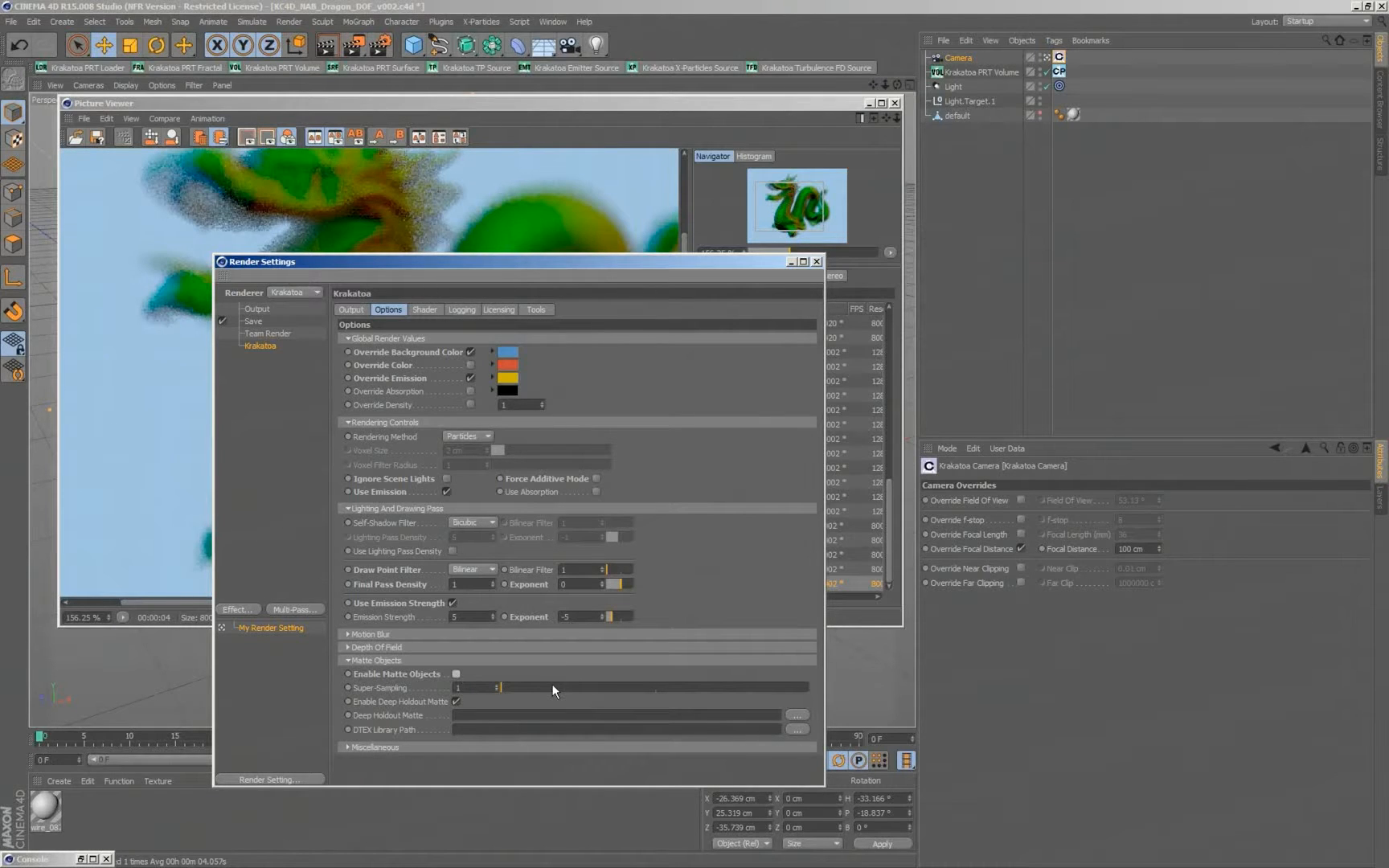
mouse_move(690, 532)
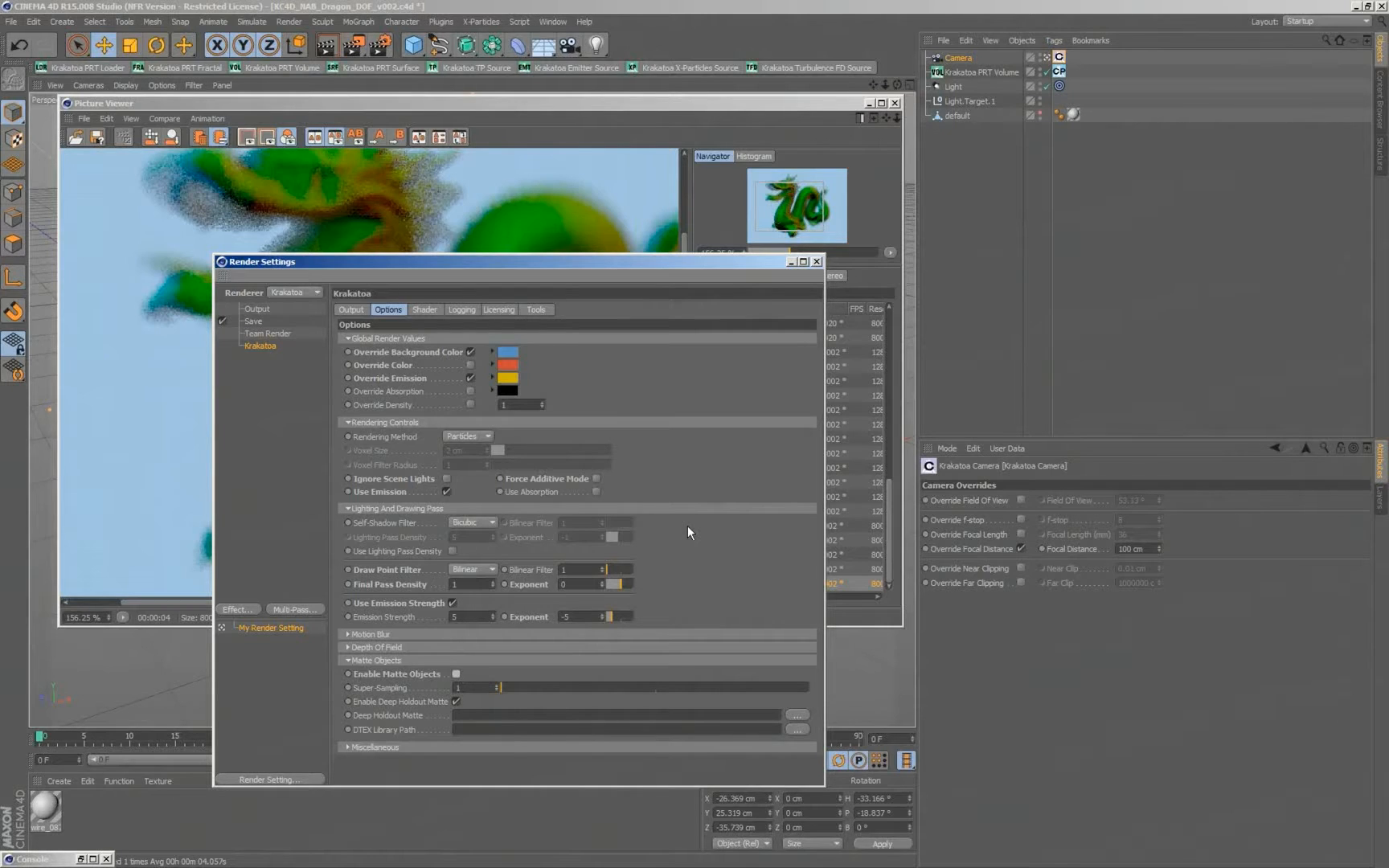
mouse_move(779, 273)
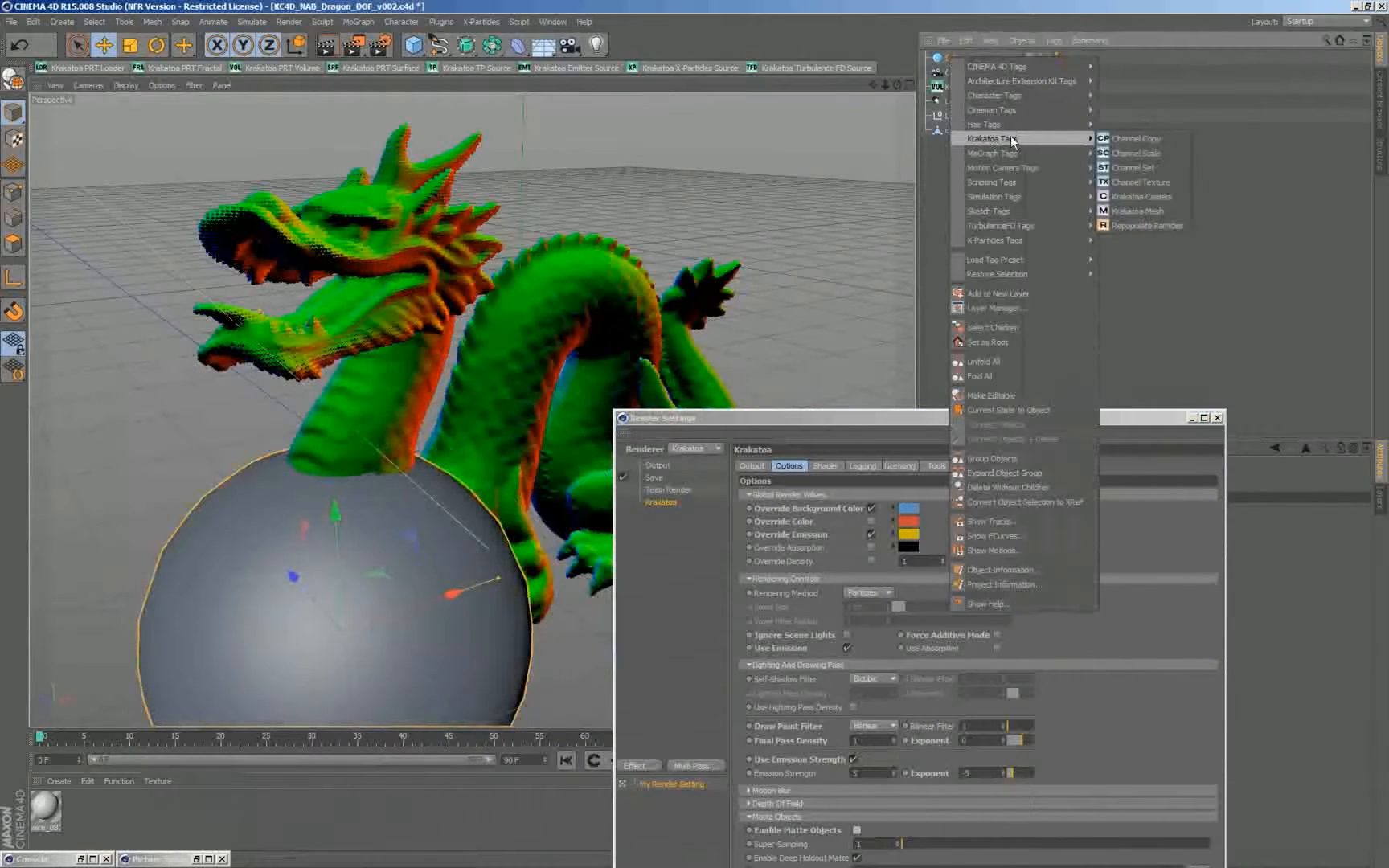
mouse_move(1161, 212)
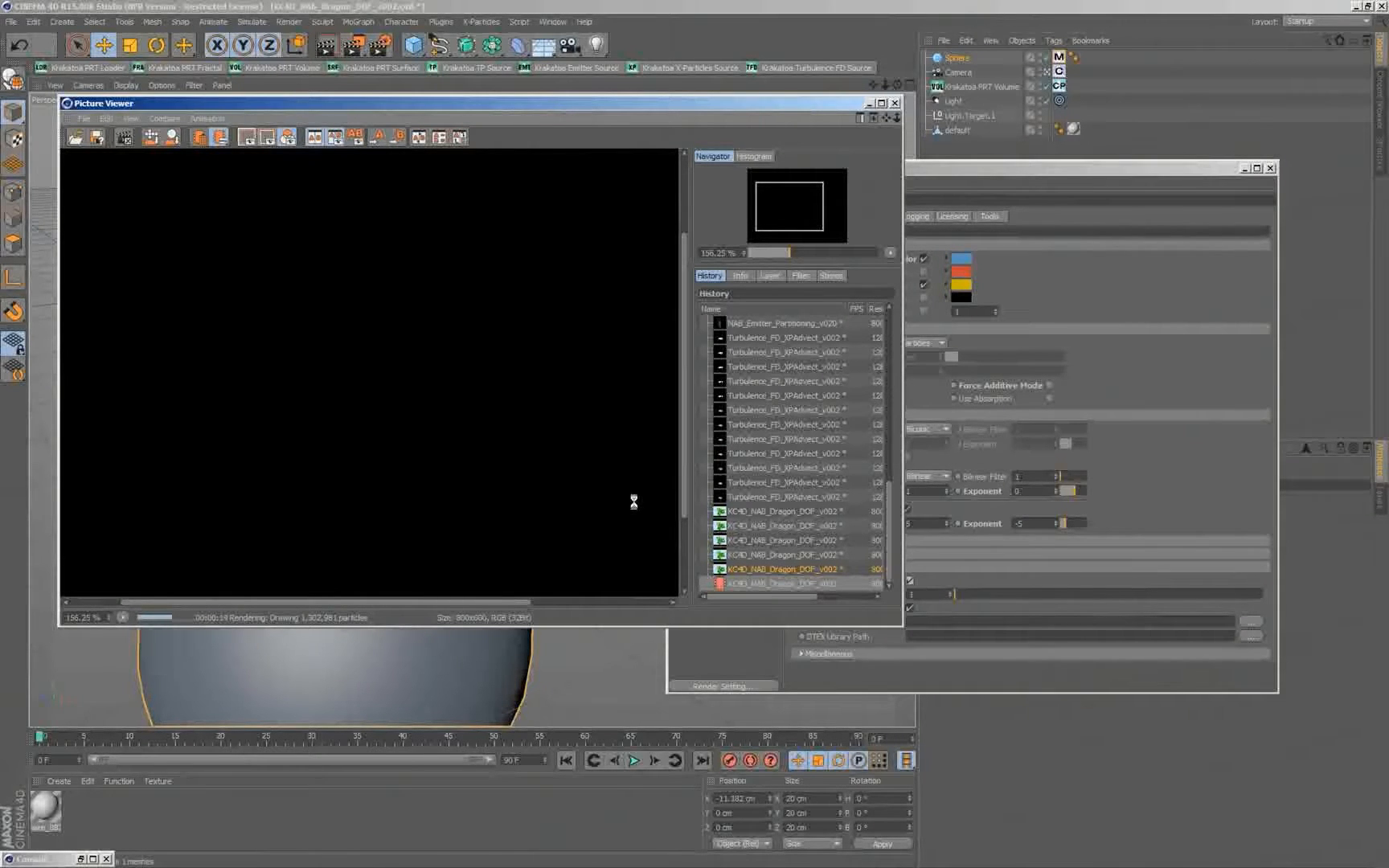
mouse_move(1024, 571)
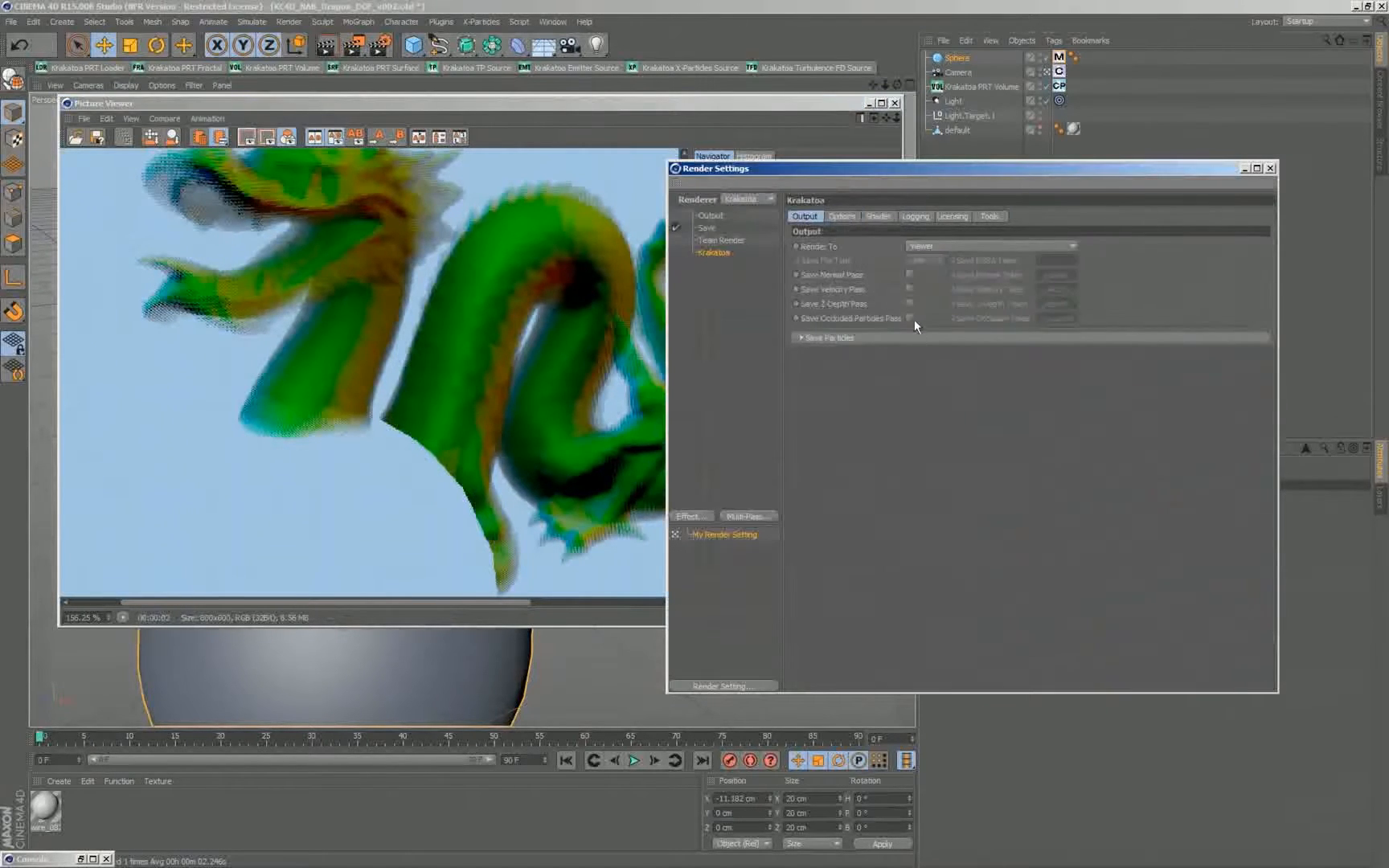
Bring the Picture Viewer forward and show its Layer list with two image layers
left_click(908, 316)
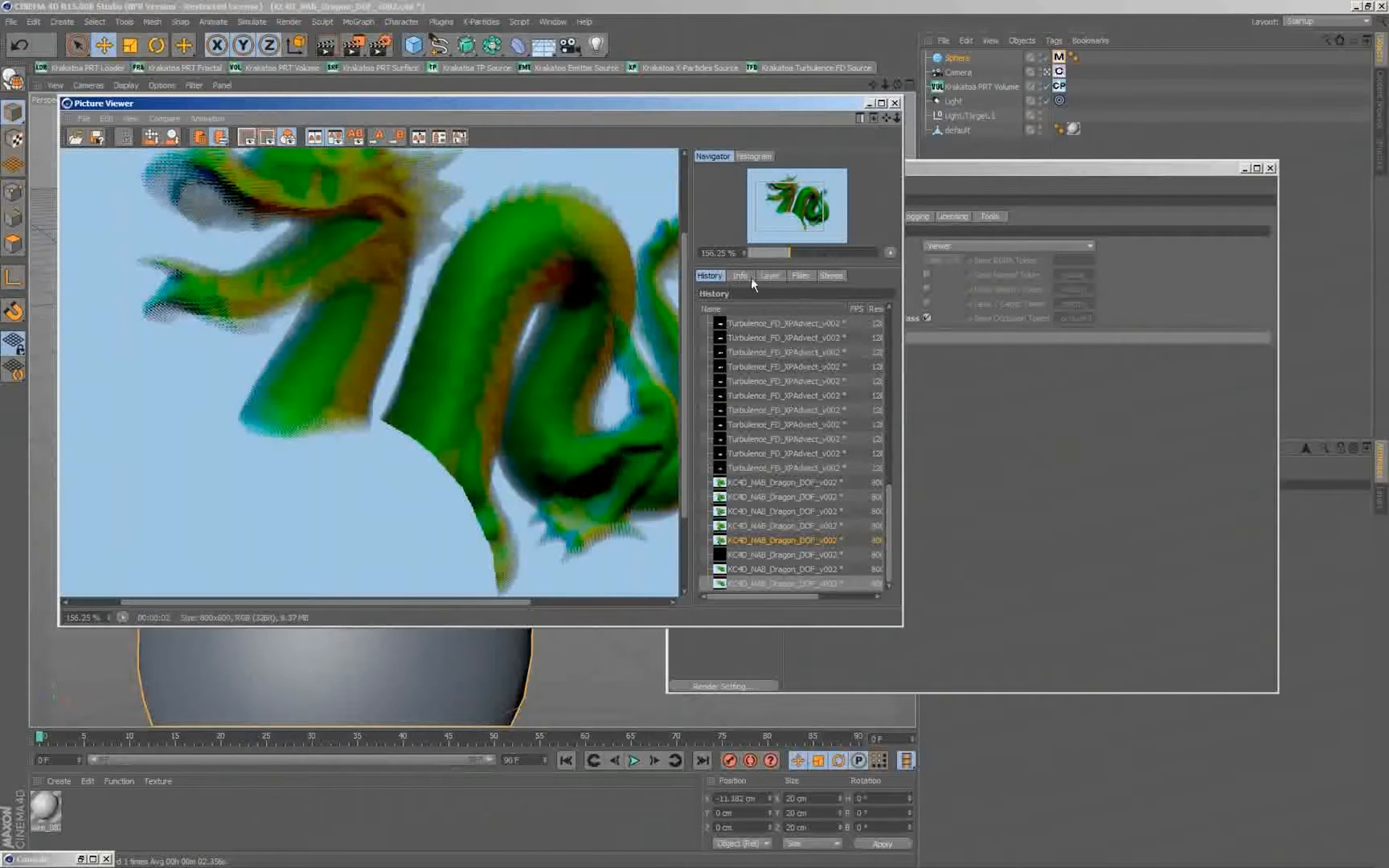
left_click(768, 274)
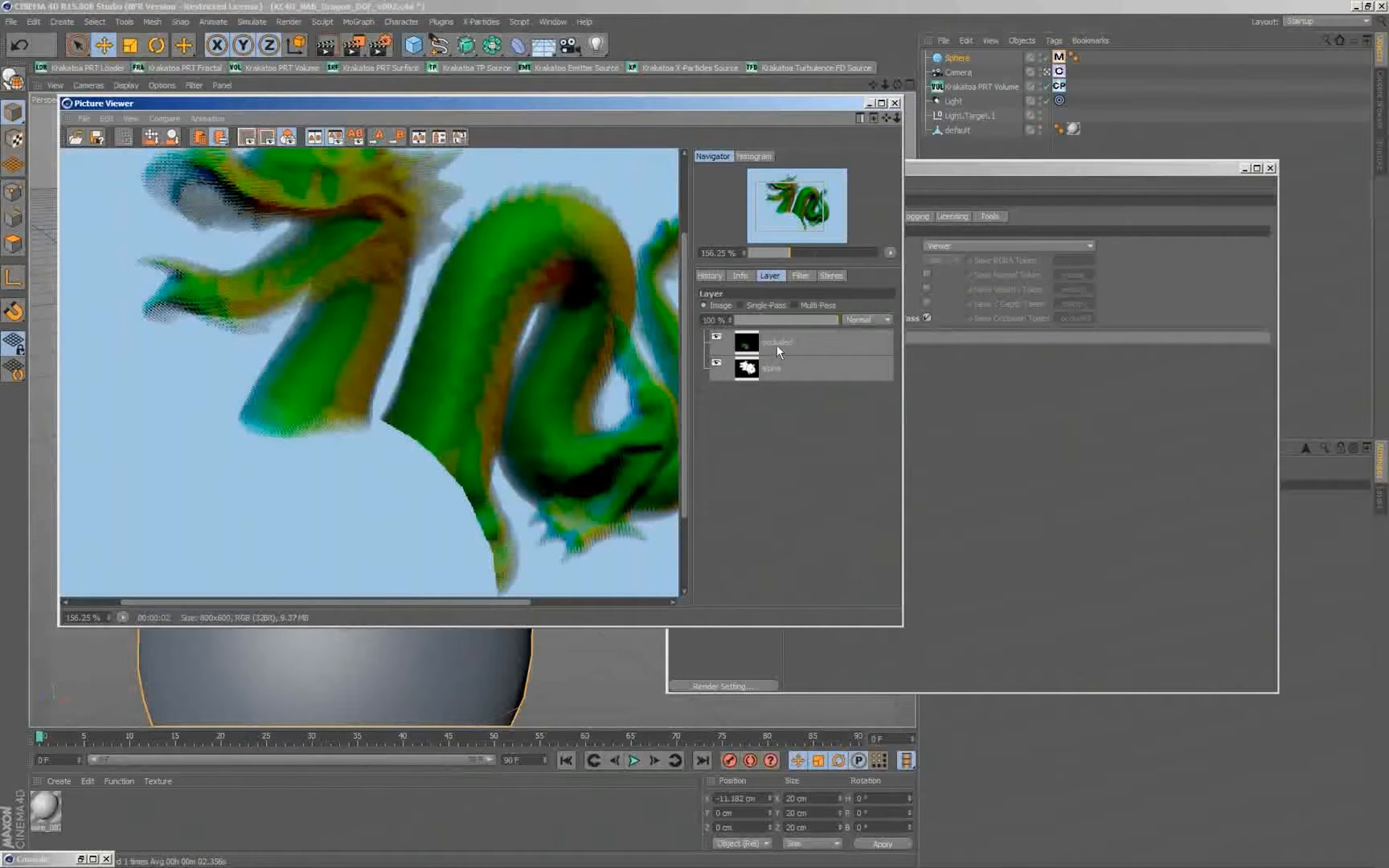
Display only the occluded-particles layer, showing the dragon particles hidden by the sphere
left_click(779, 342)
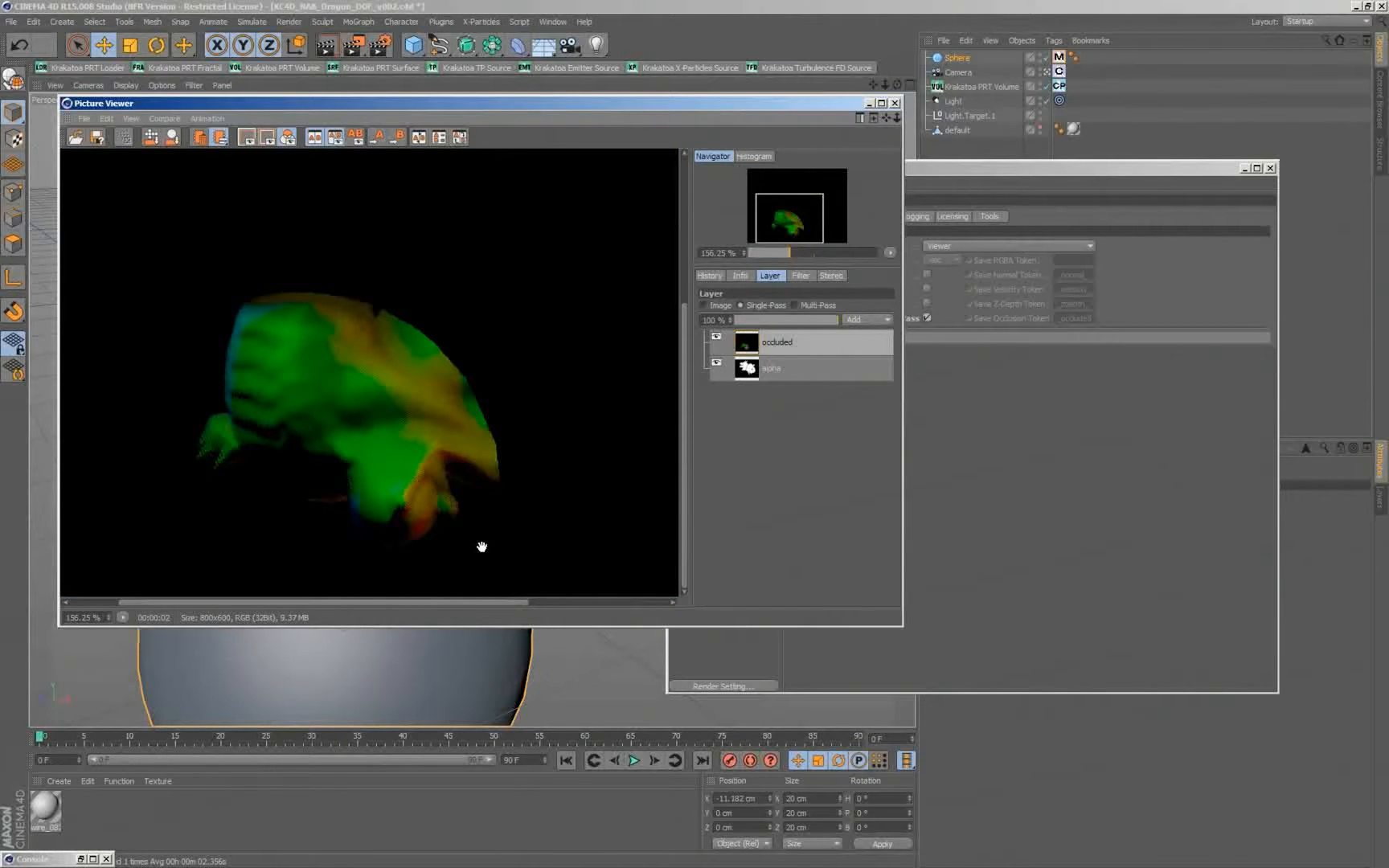
mouse_move(373, 567)
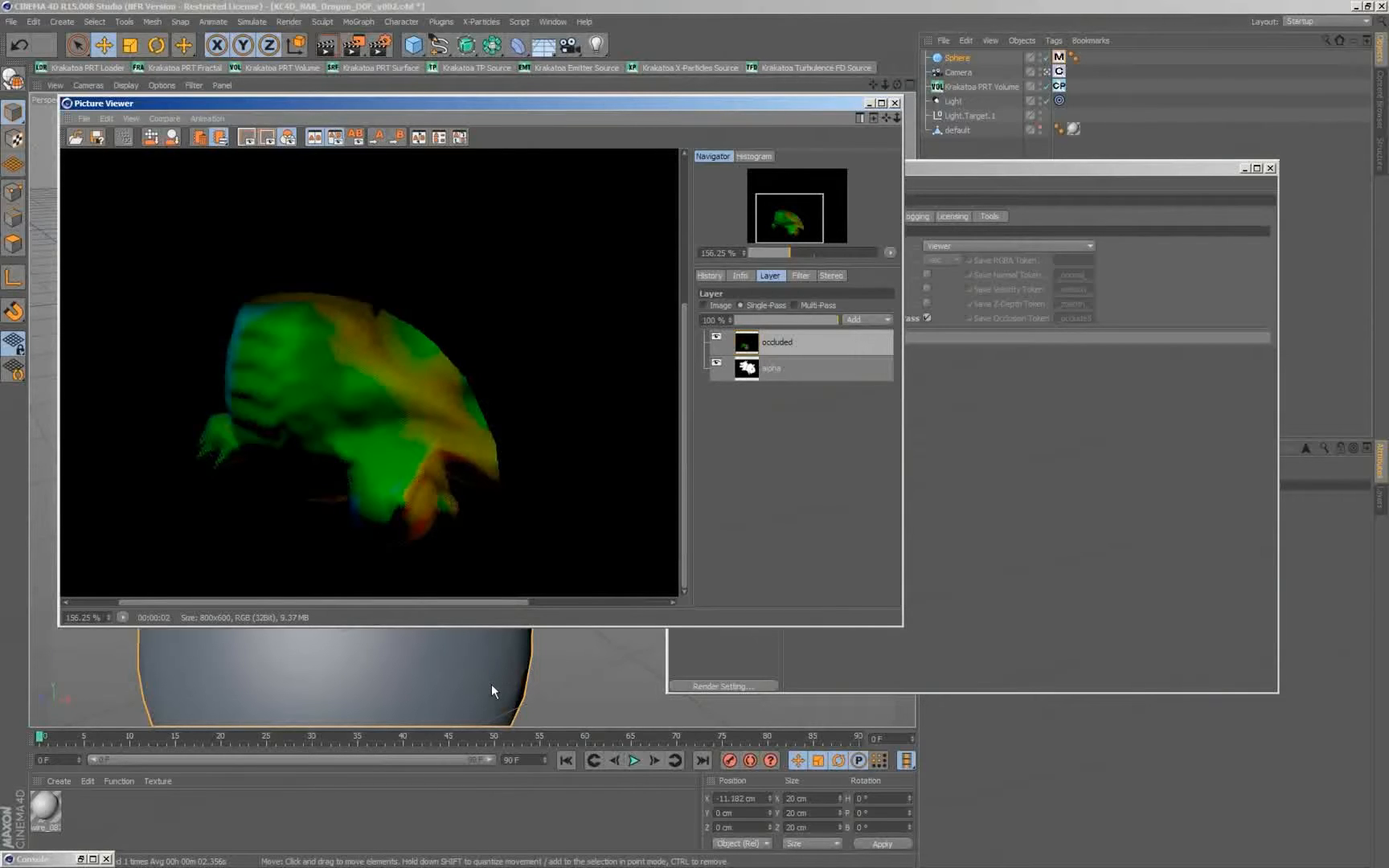
mouse_move(675, 349)
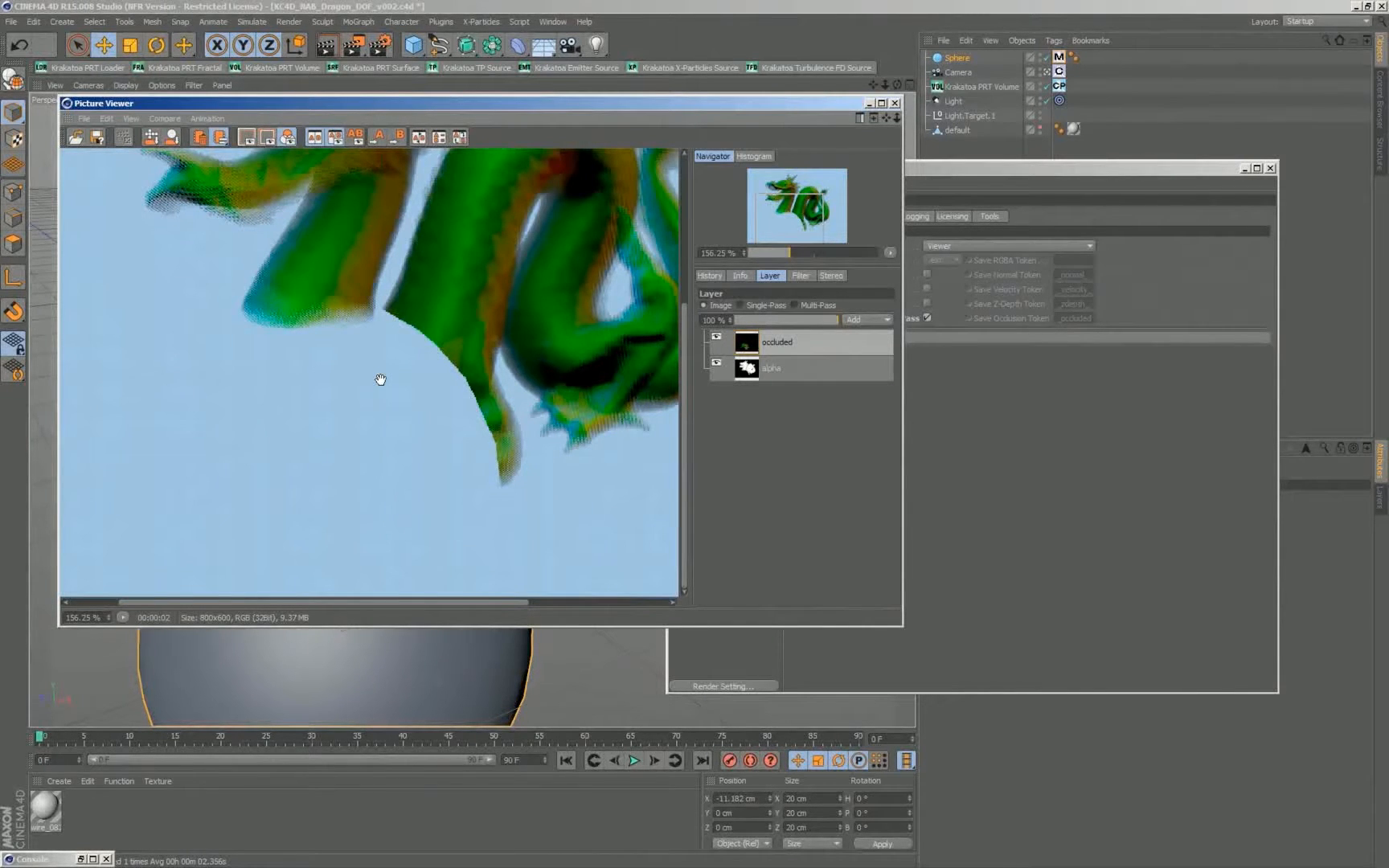
mouse_move(433, 693)
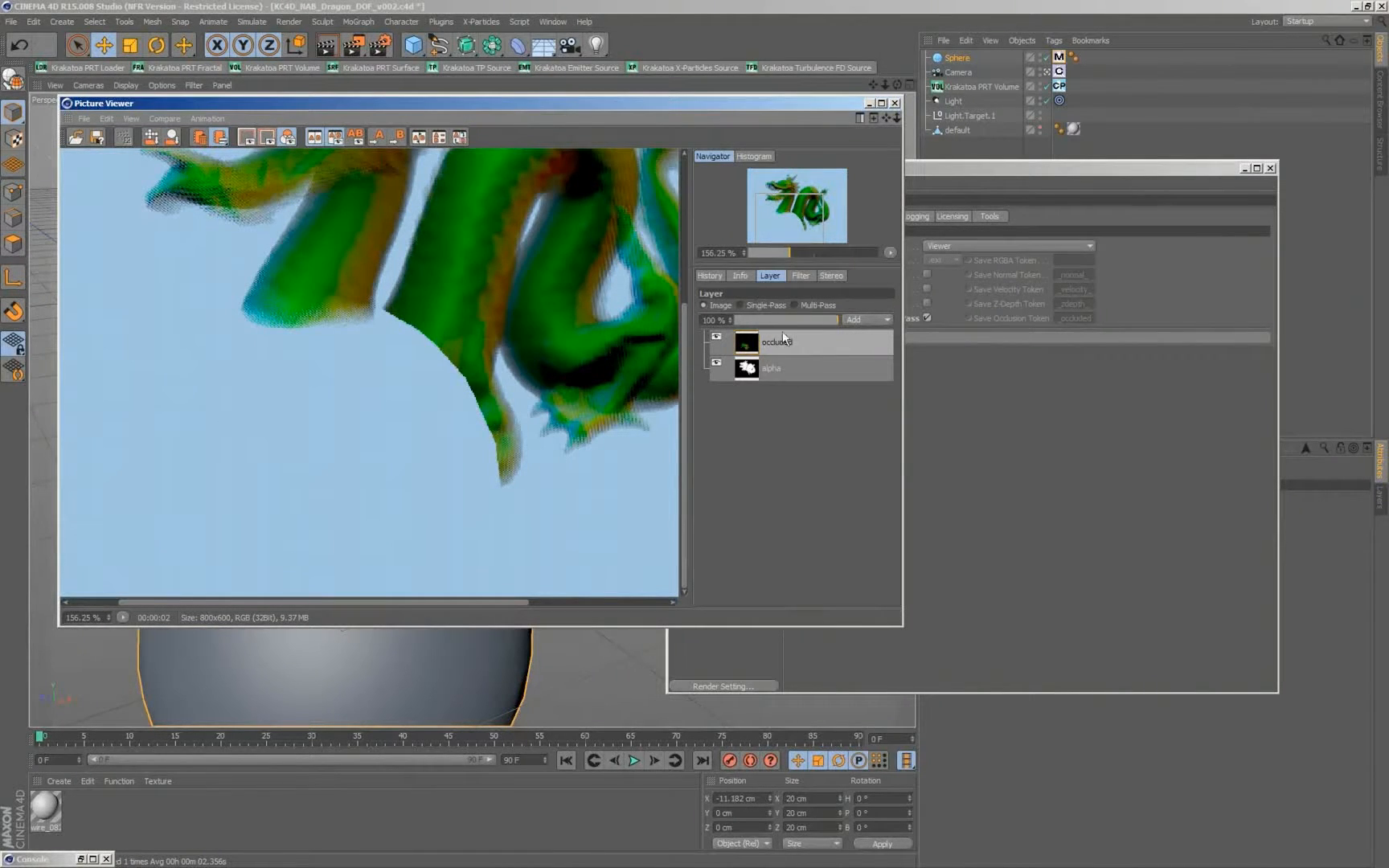
left_click(741, 305)
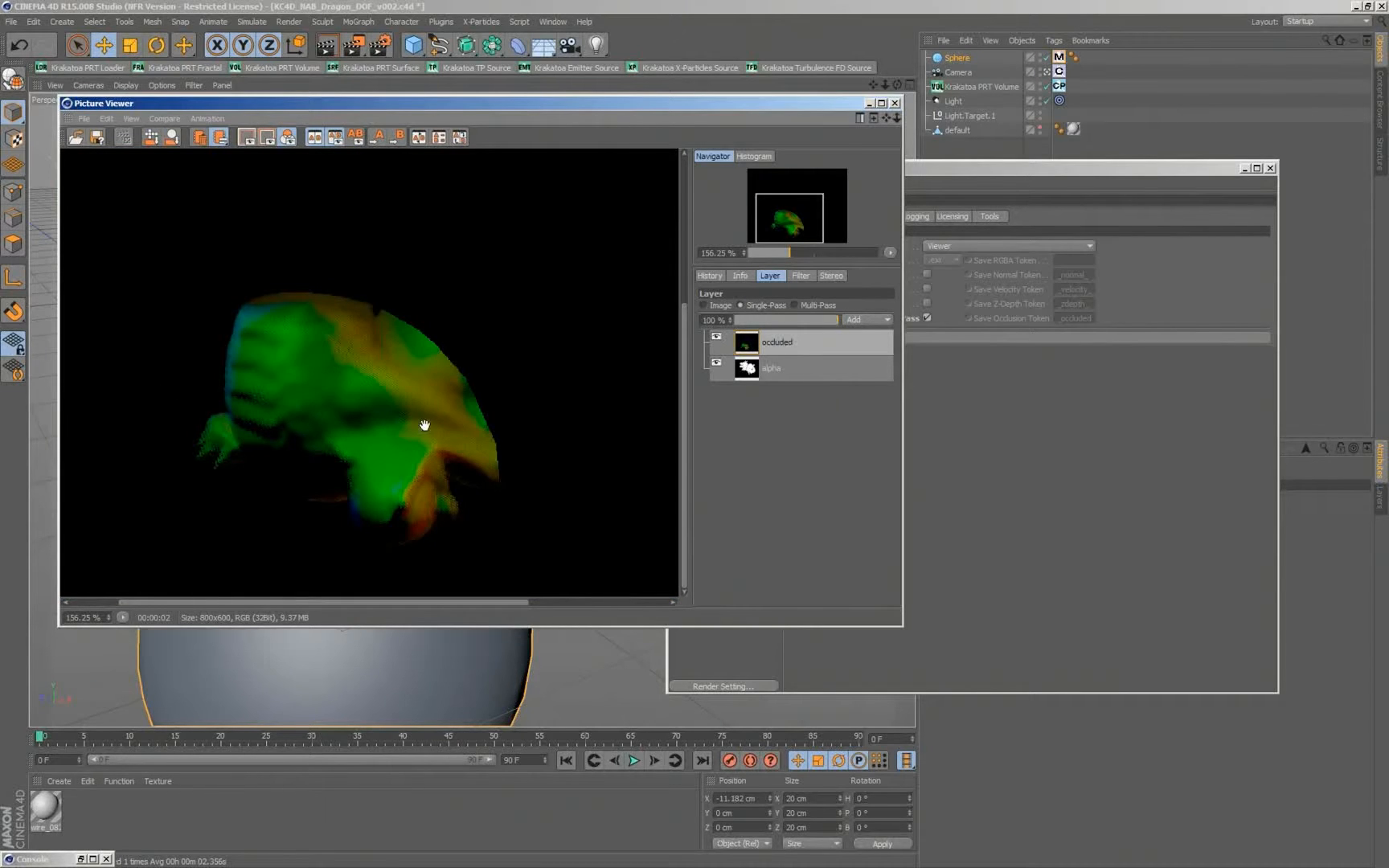
mouse_move(501, 537)
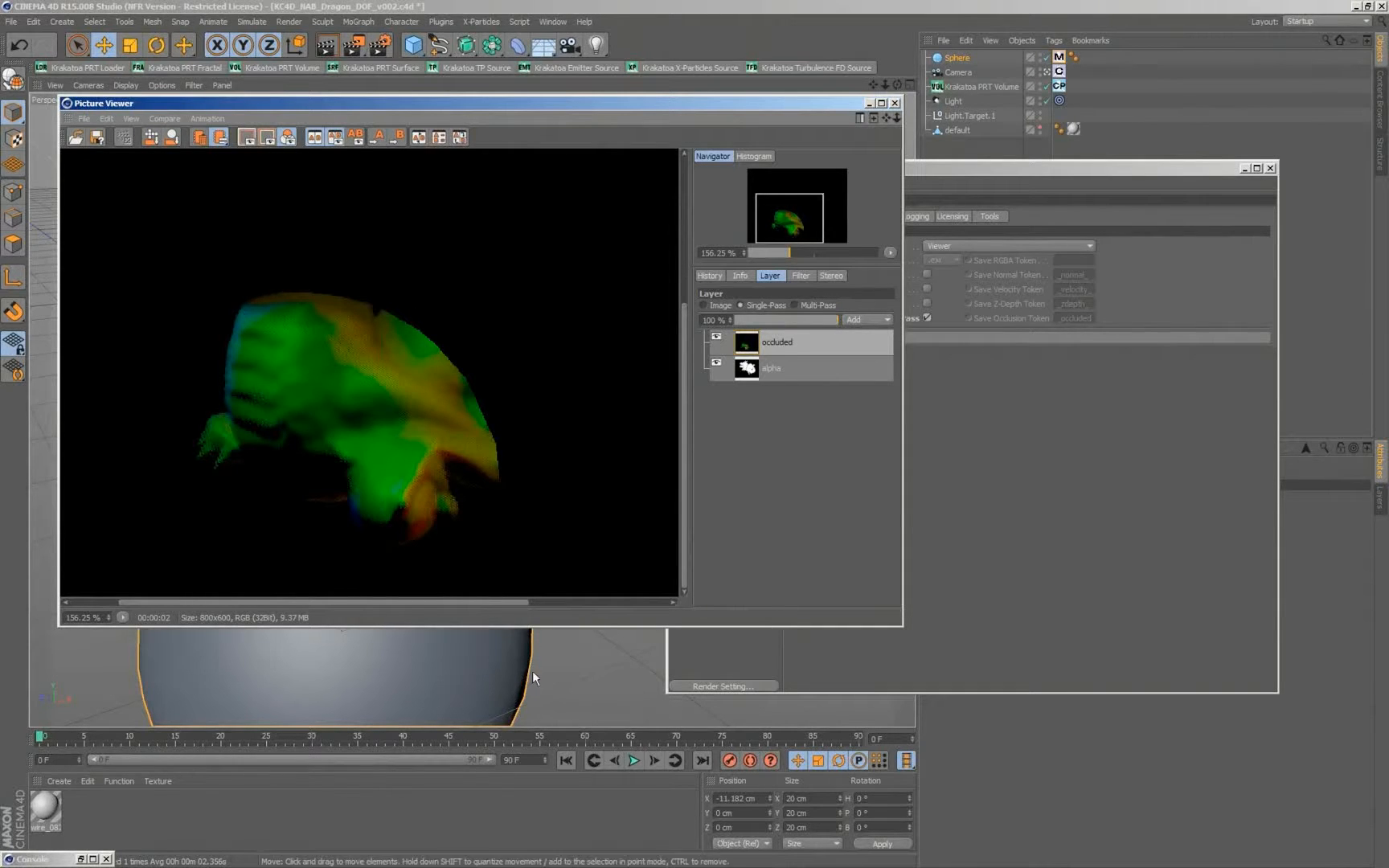
mouse_move(501, 392)
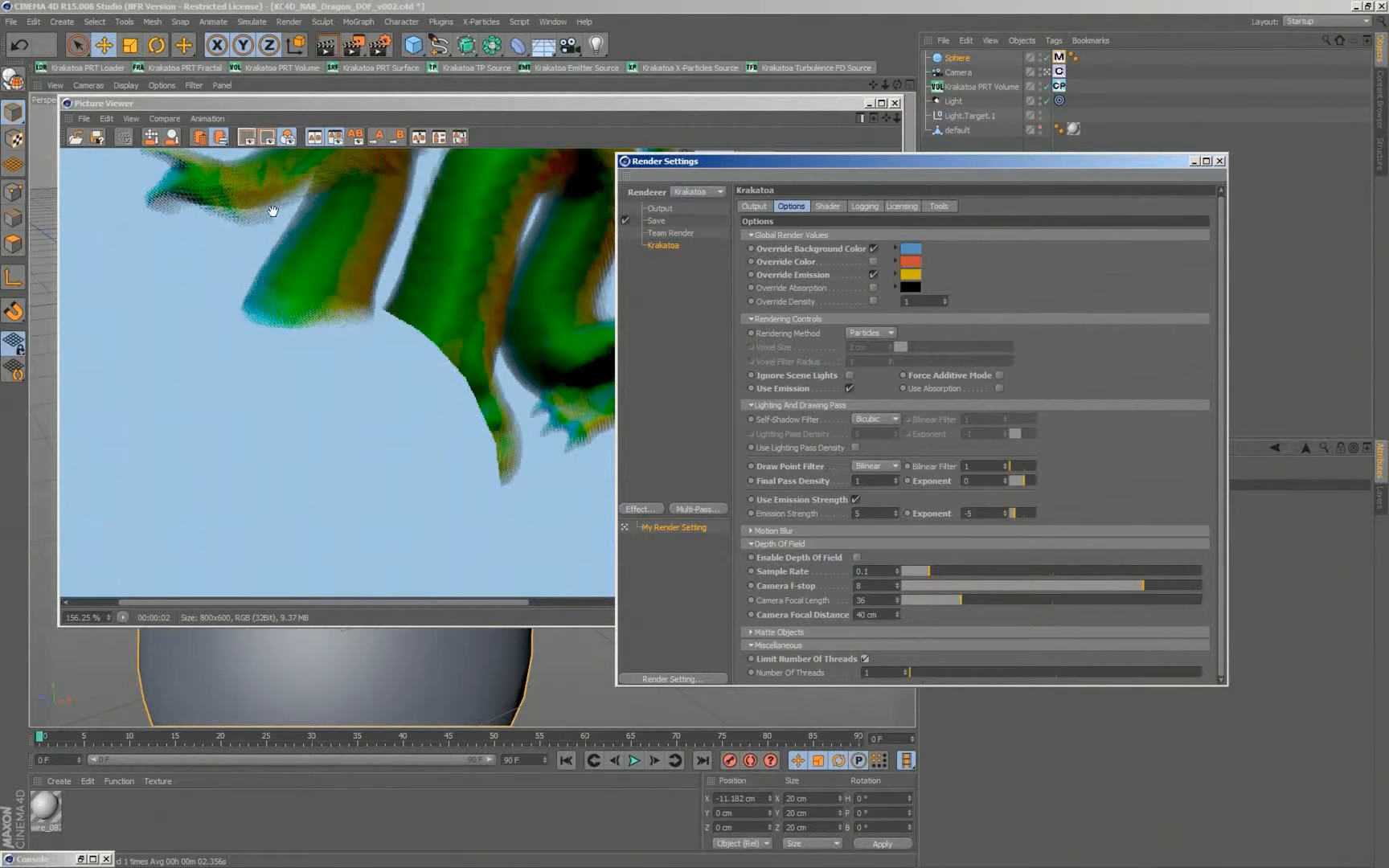
mouse_move(432, 517)
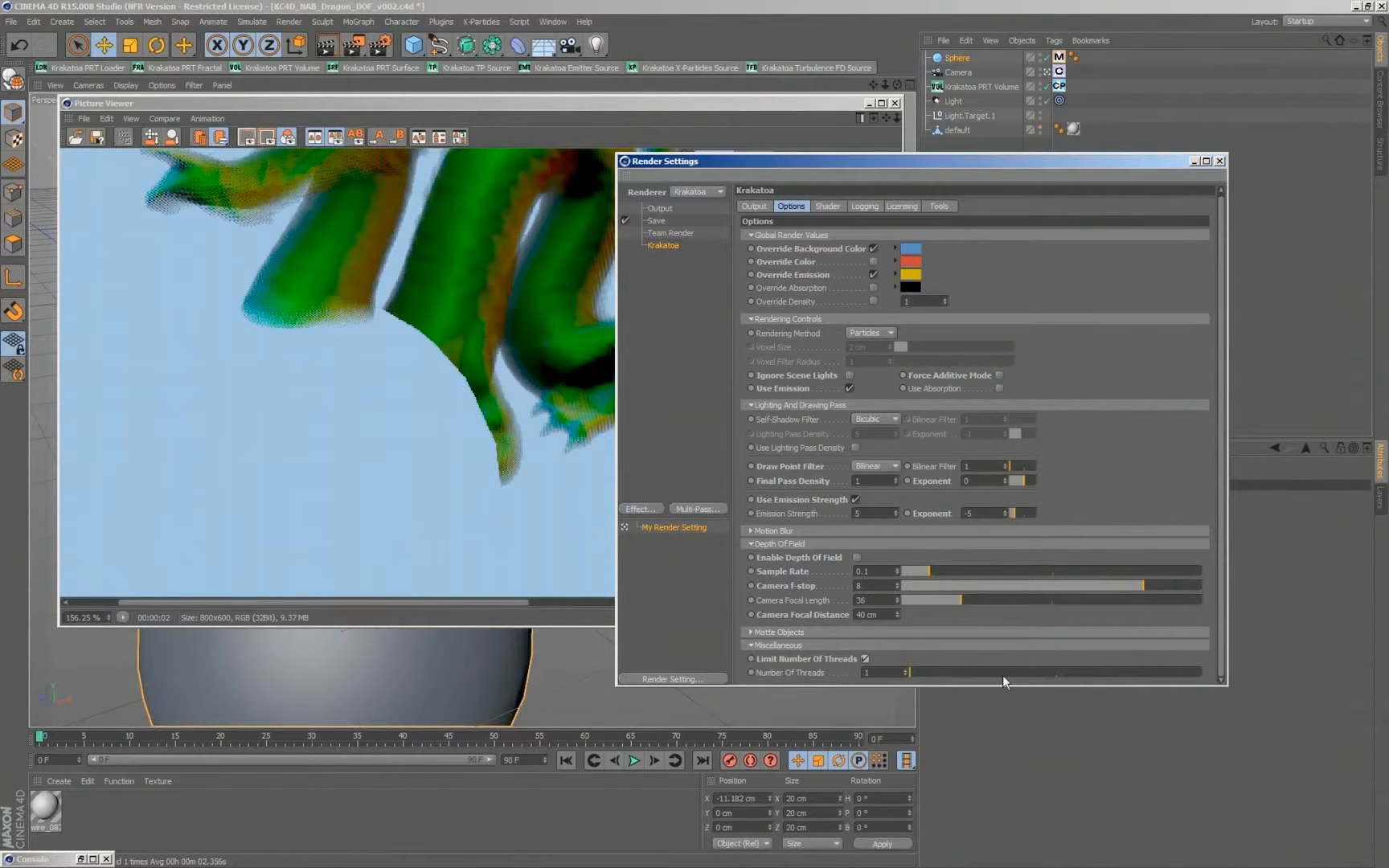
Drag the Number Of Threads slider up and down to try different render thread counts
left_click_drag(909, 672, 1057, 672)
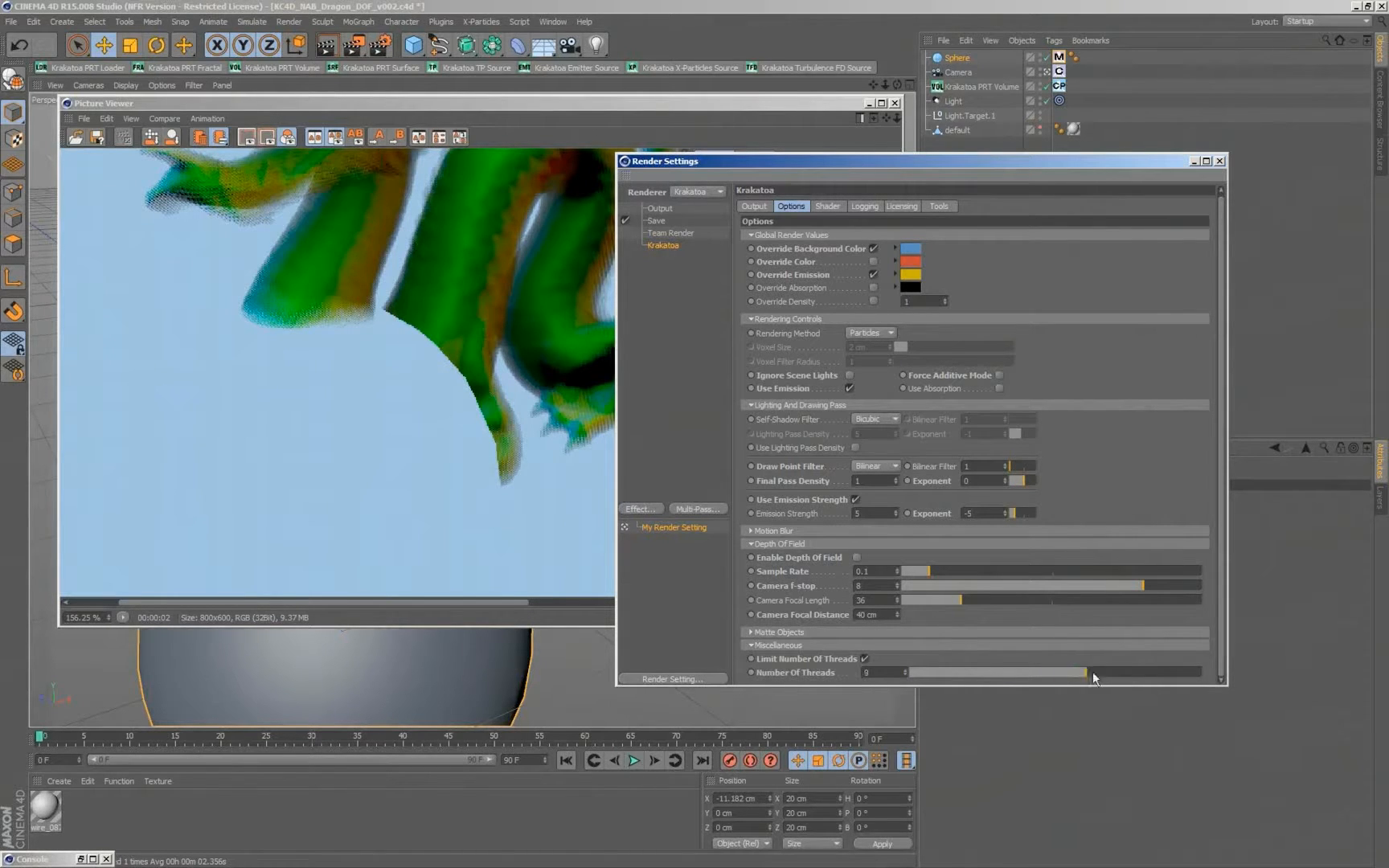
left_click_drag(1095, 672, 1055, 672)
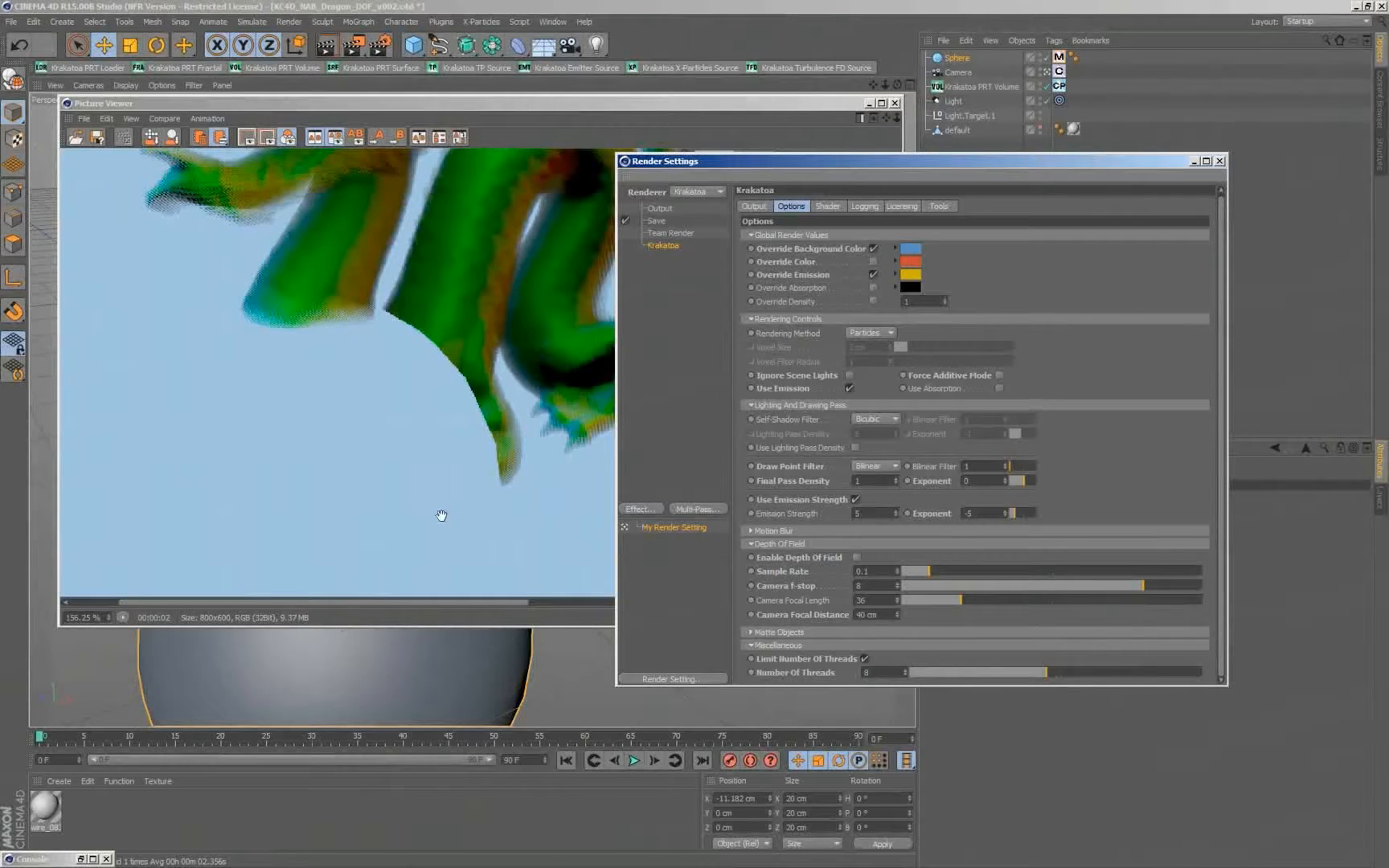
left_click_drag(1027, 674, 965, 674)
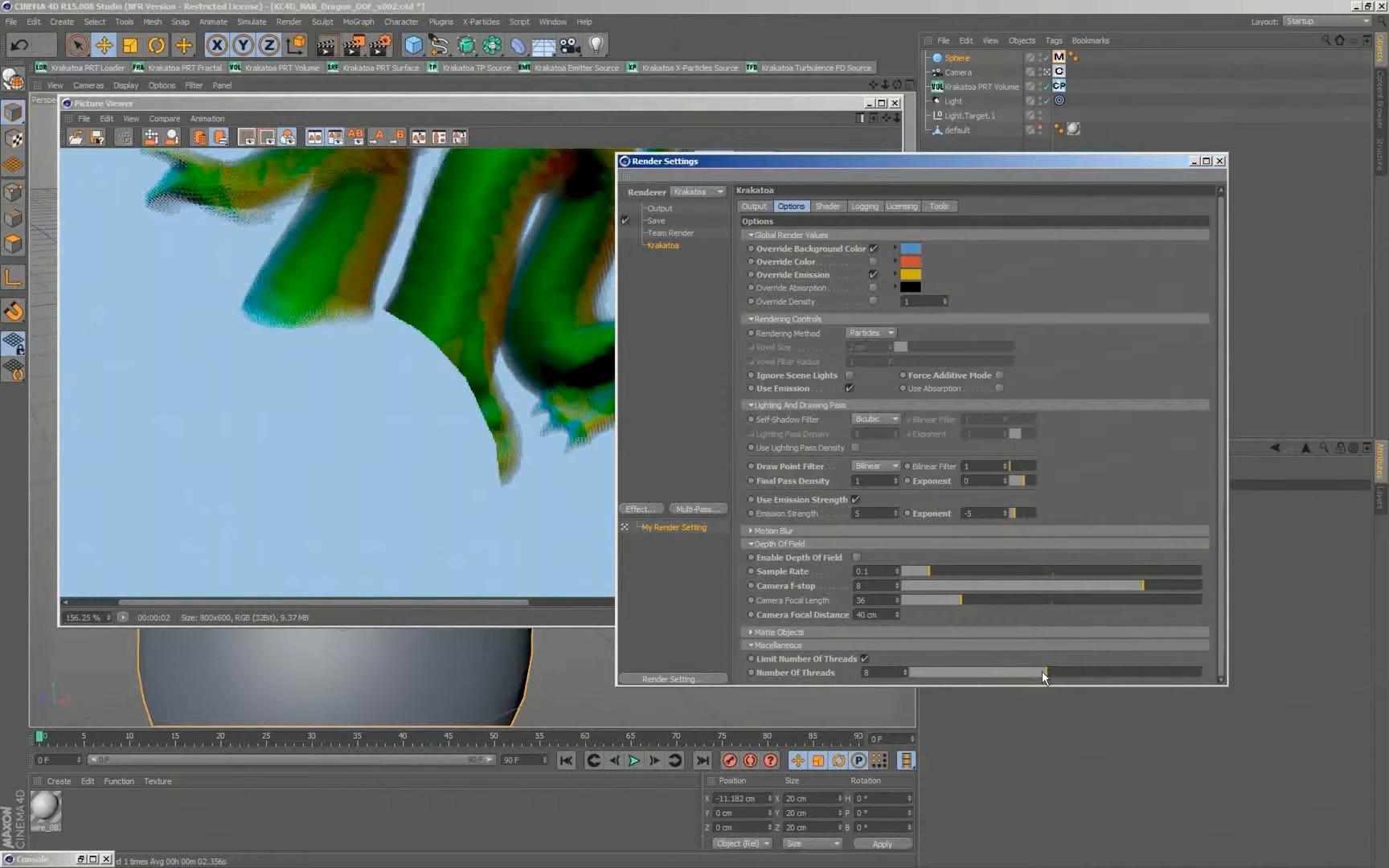
left_click_drag(1019, 673, 974, 673)
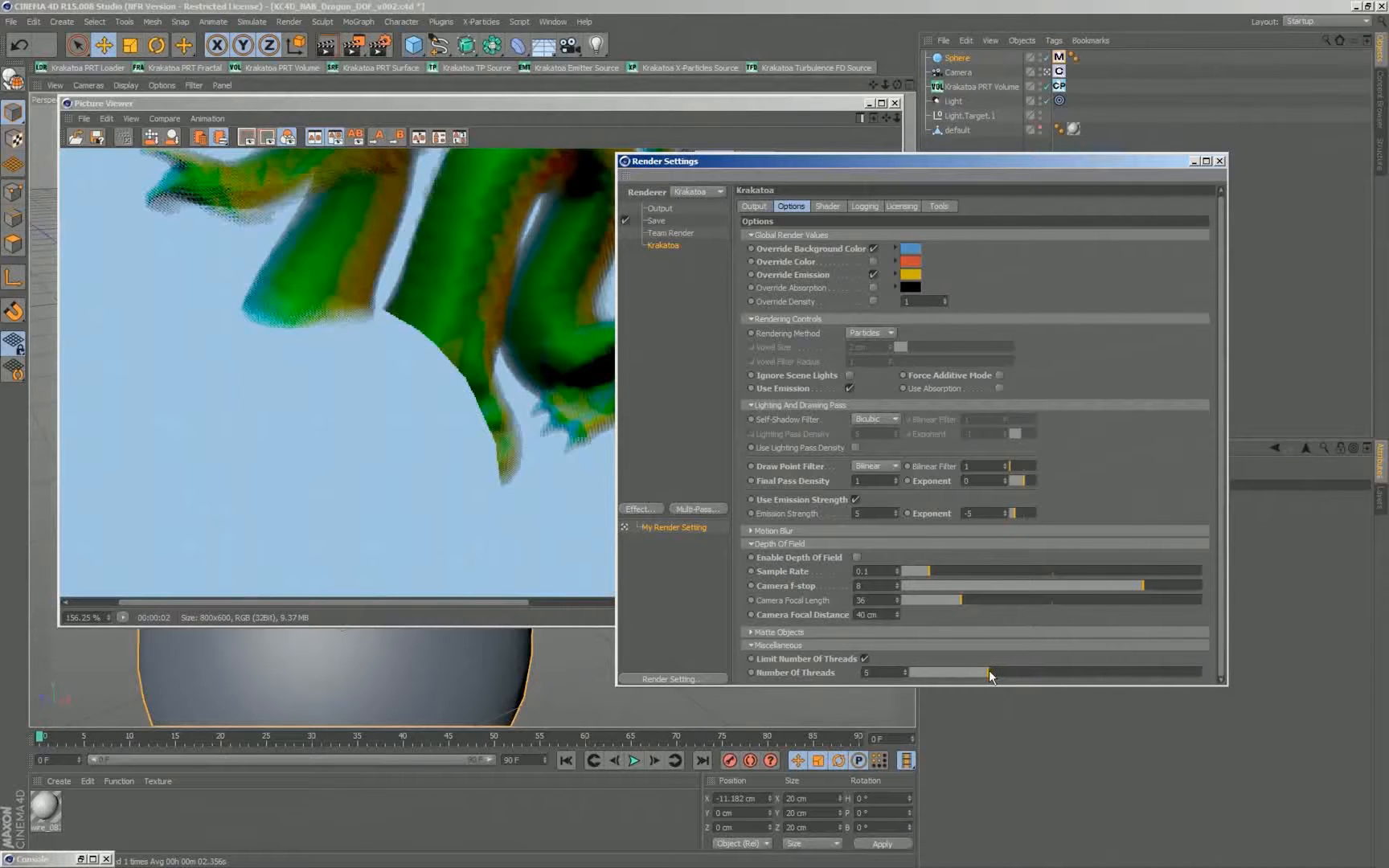
left_click_drag(969, 673, 1045, 674)
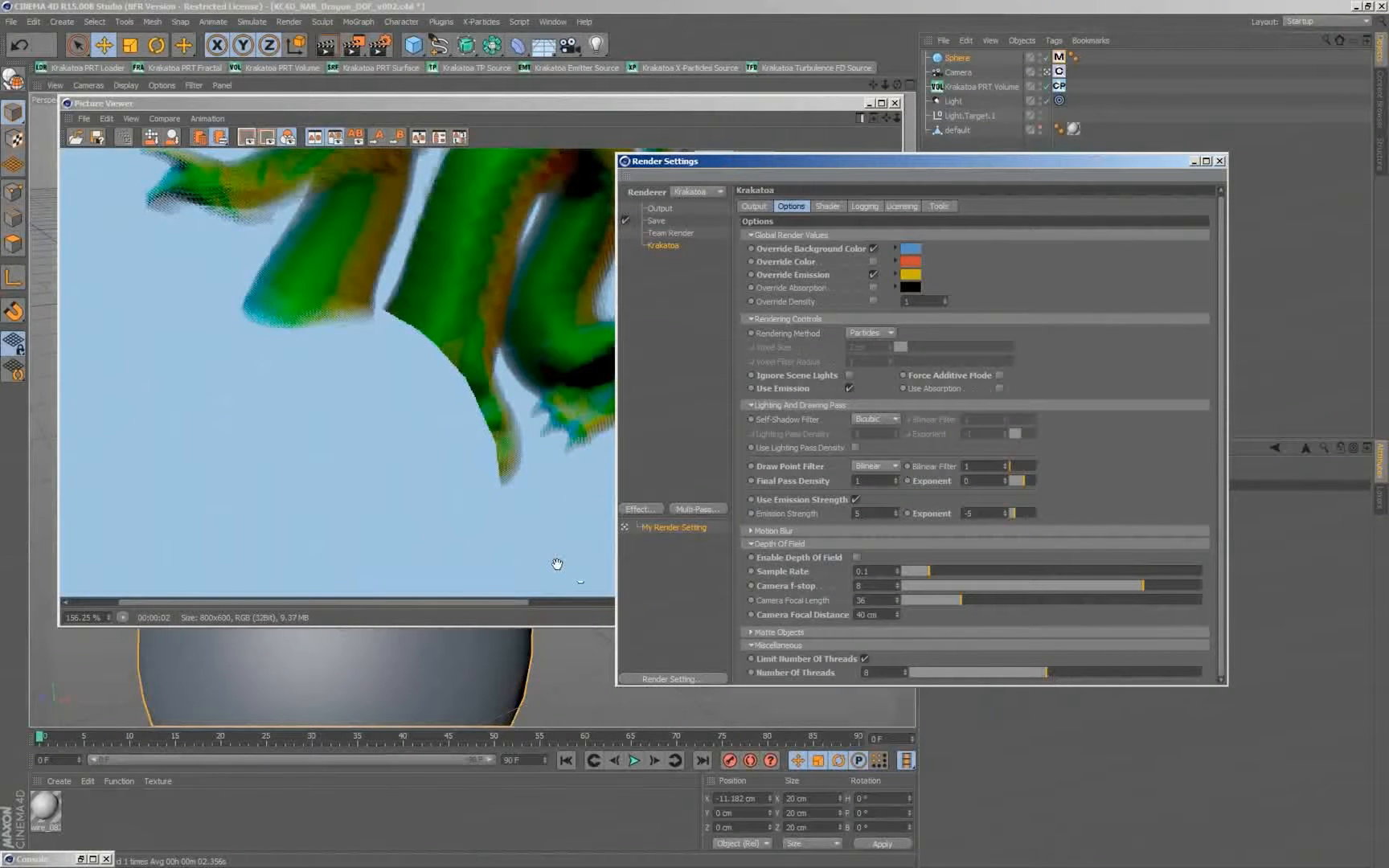
mouse_move(579, 577)
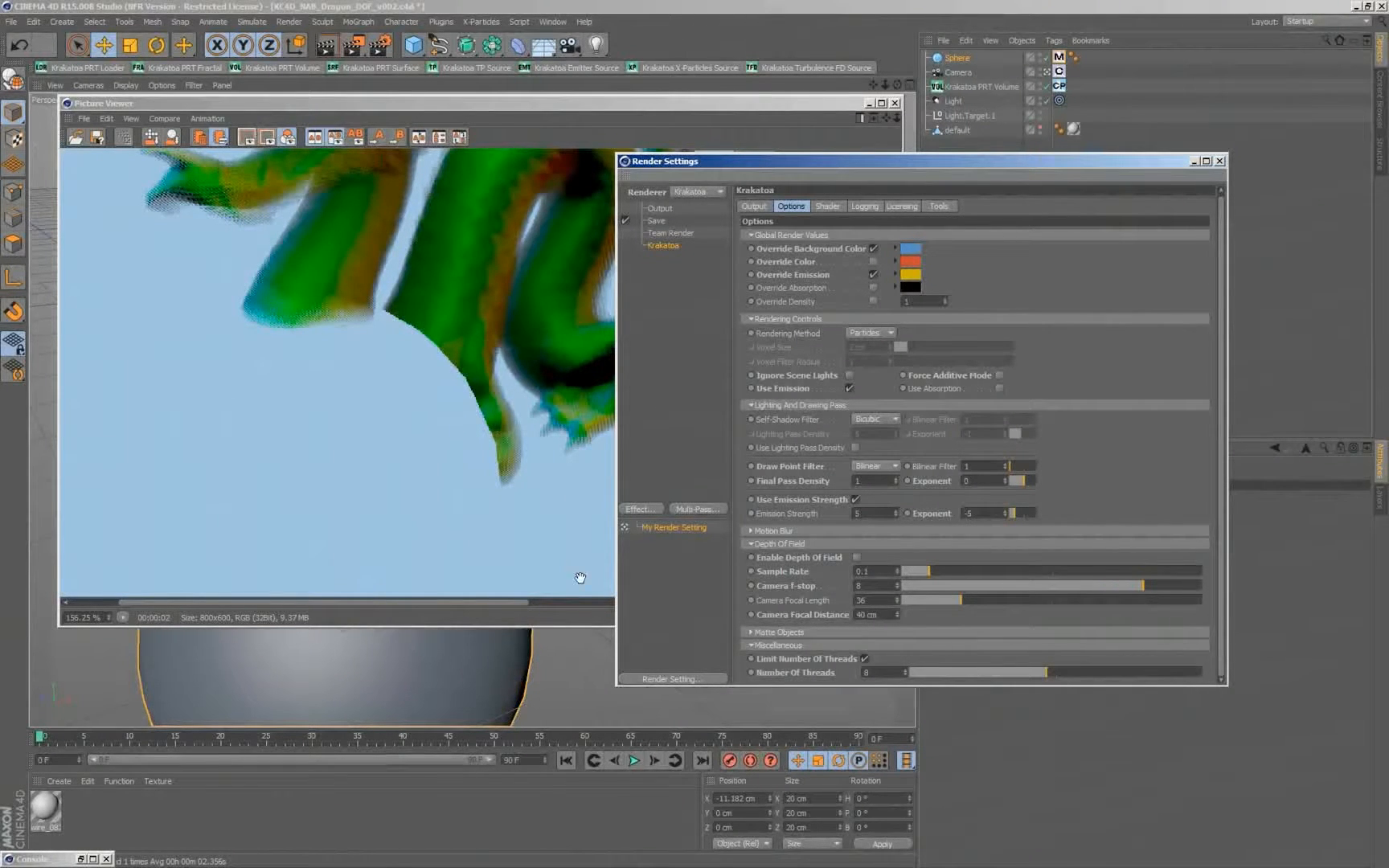
Uncheck Limit Number Of Threads in Krakatoa's Miscellaneous options
left_click(863, 657)
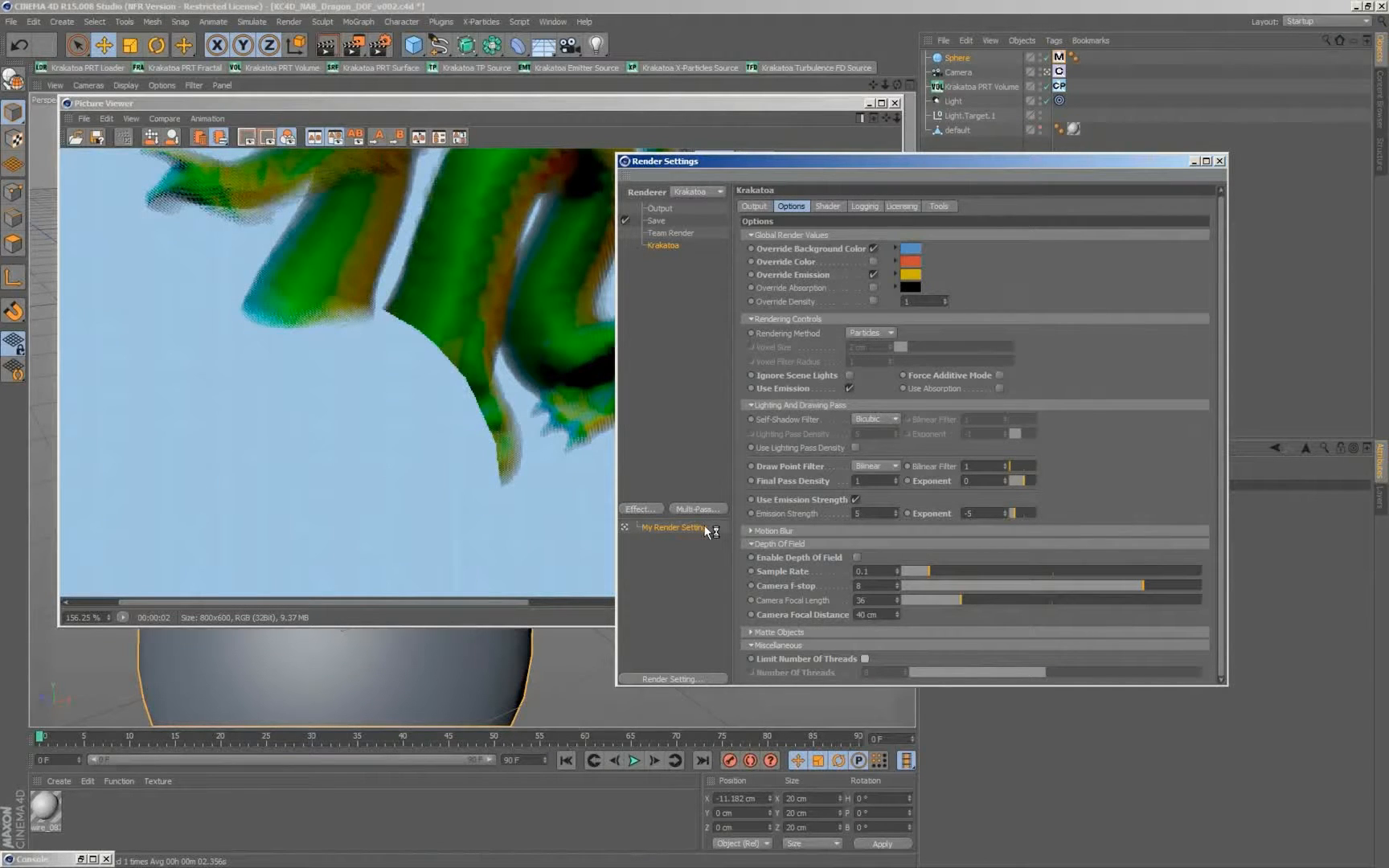
mouse_move(705, 531)
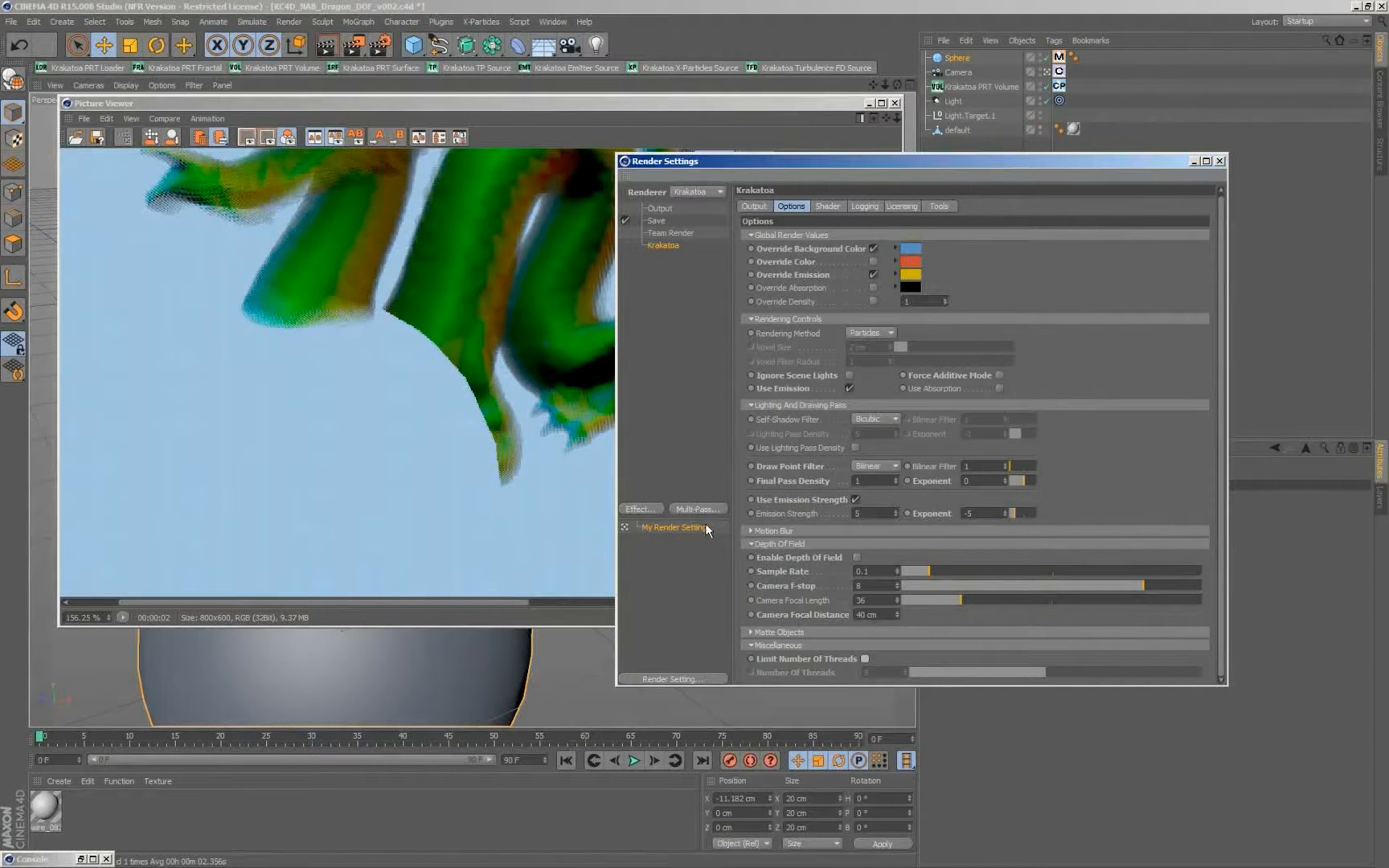